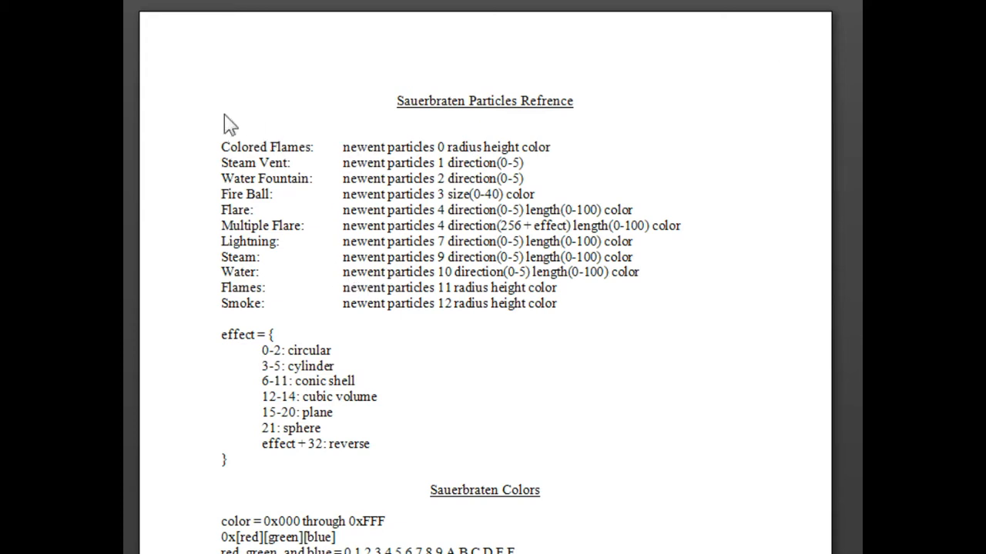
pyautogui.moveTo(268, 129)
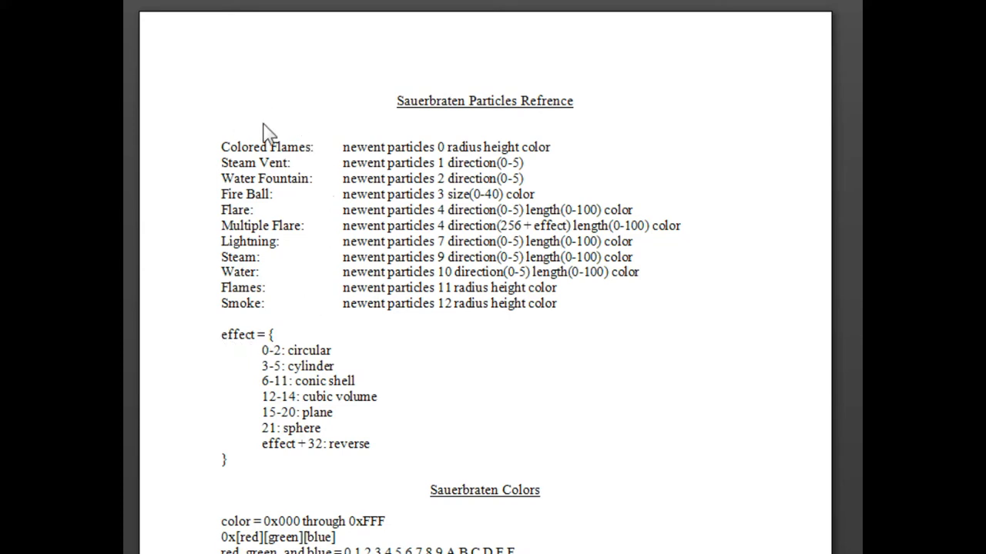
pyautogui.moveTo(635, 208)
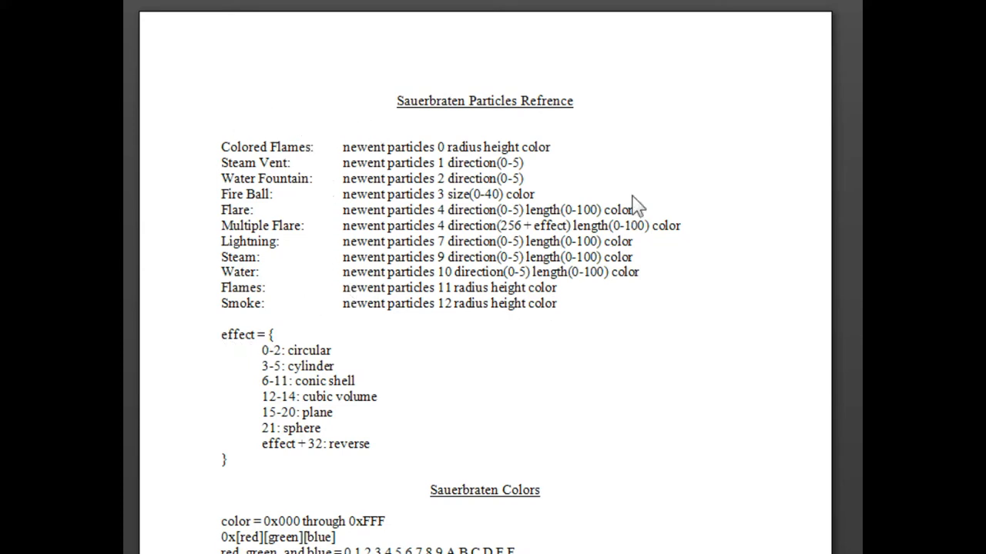
pyautogui.moveTo(470, 204)
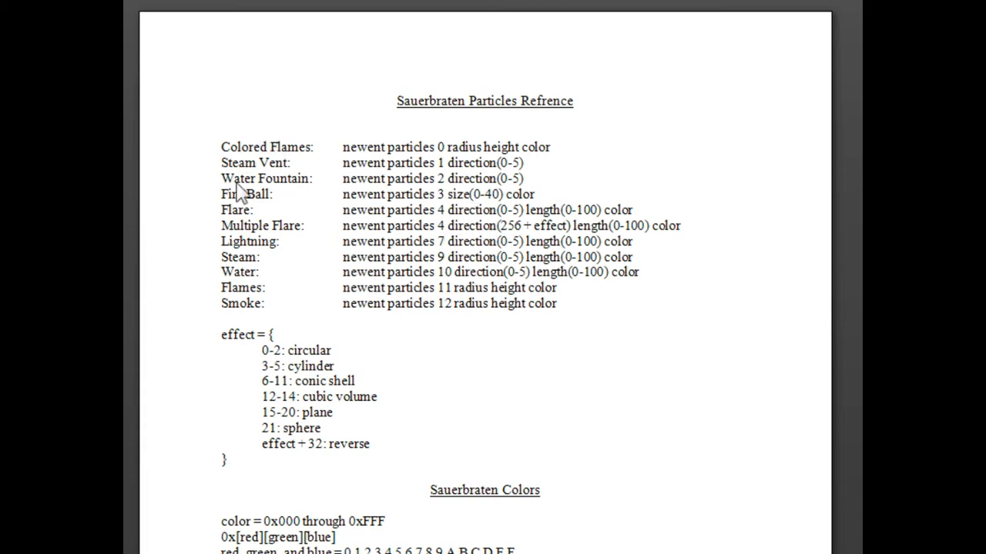
pyautogui.moveTo(258, 277)
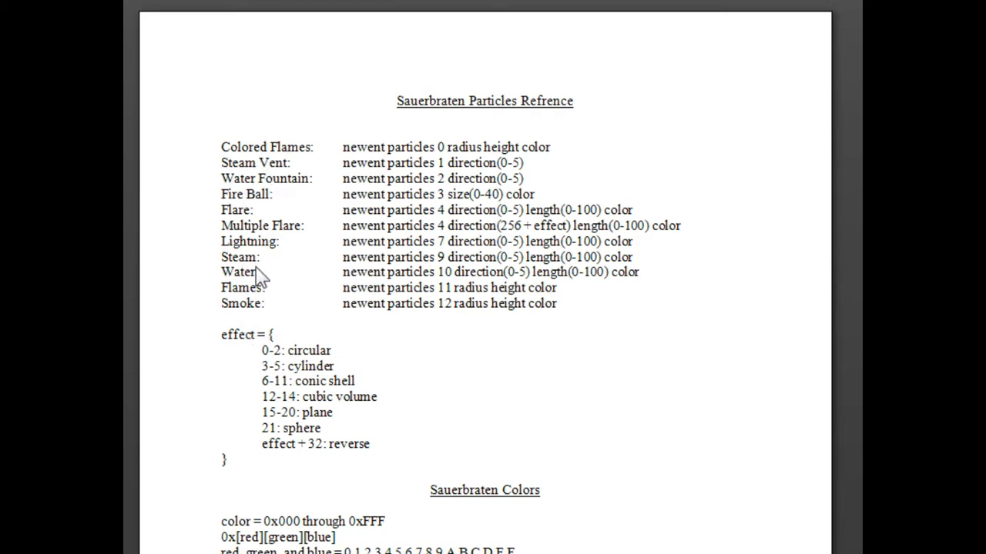
pyautogui.moveTo(693, 354)
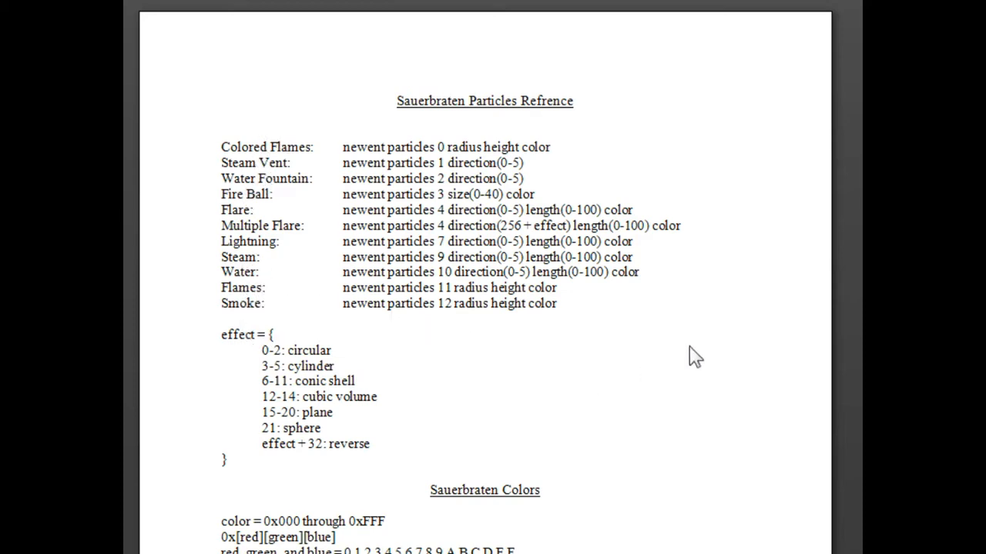
# Scroll the reference document down to the sample colour codes 0x00F through 0xF0F.
pyautogui.scroll(-3)
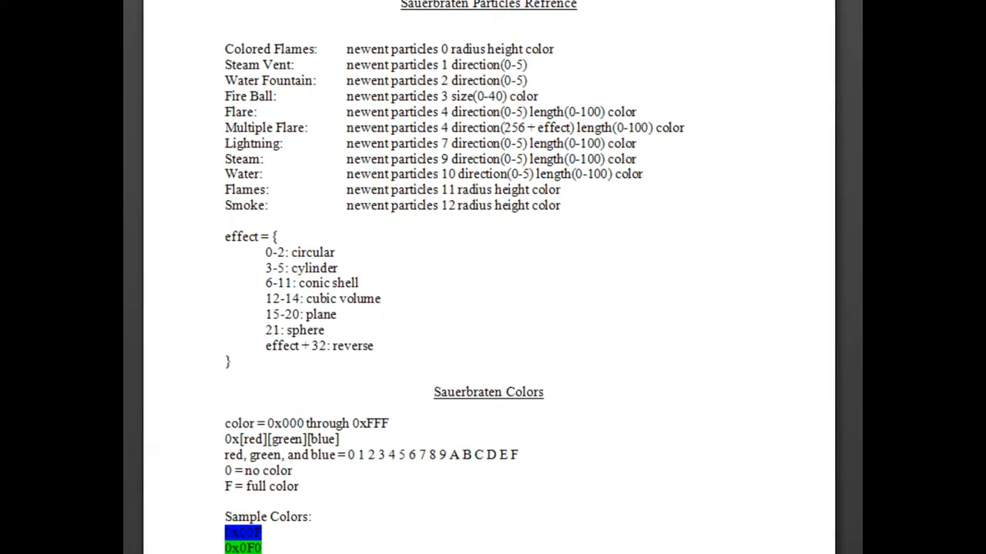
pyautogui.scroll(-3)
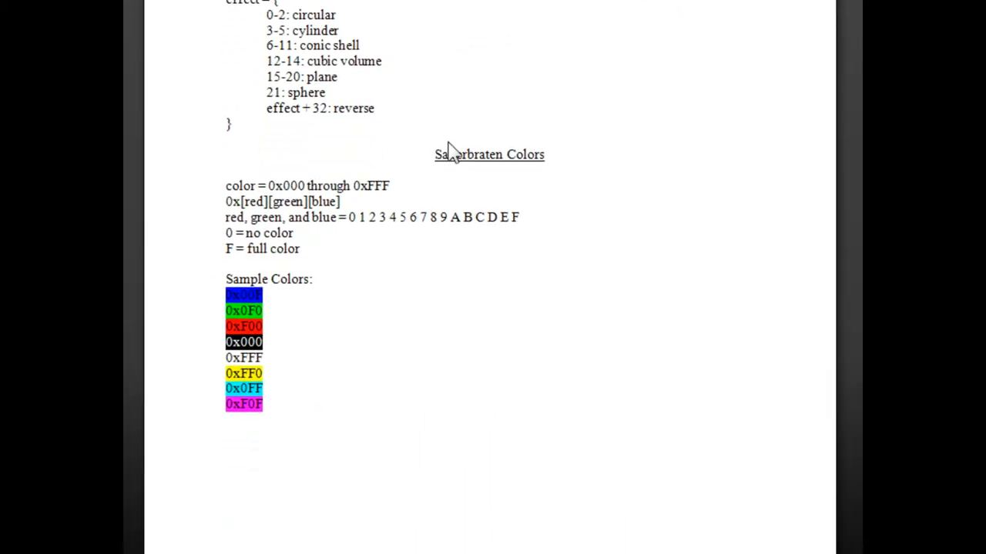
pyautogui.moveTo(471, 173)
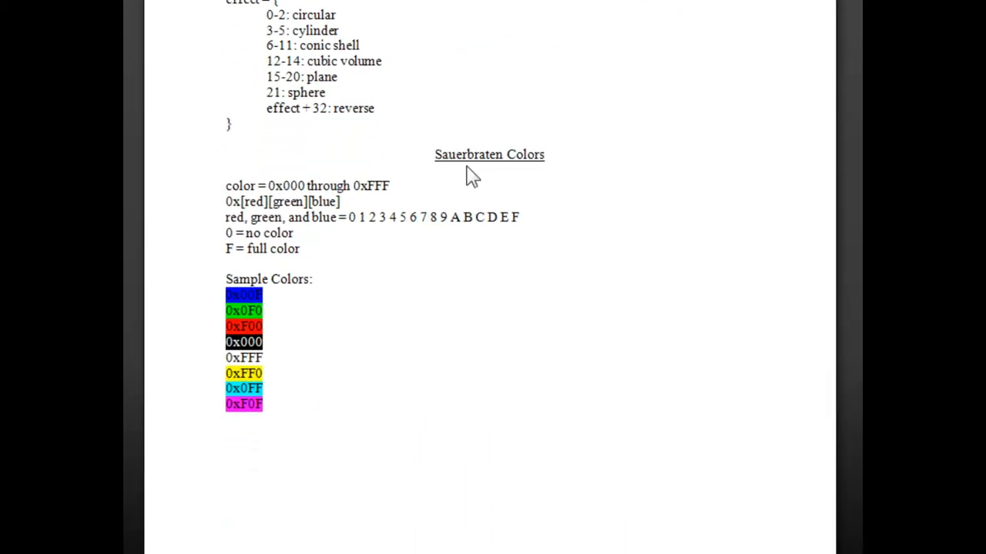
pyautogui.moveTo(426, 253)
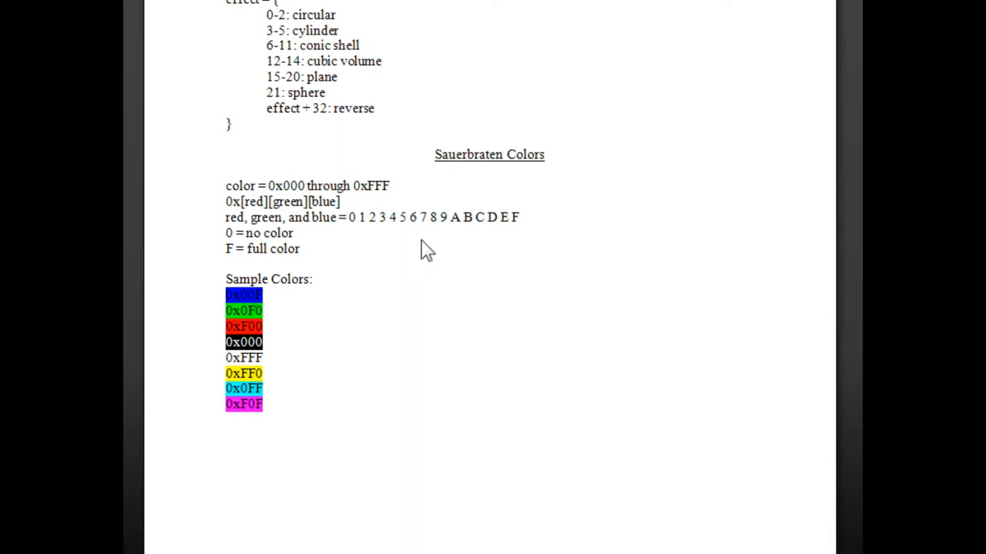
pyautogui.moveTo(555, 208)
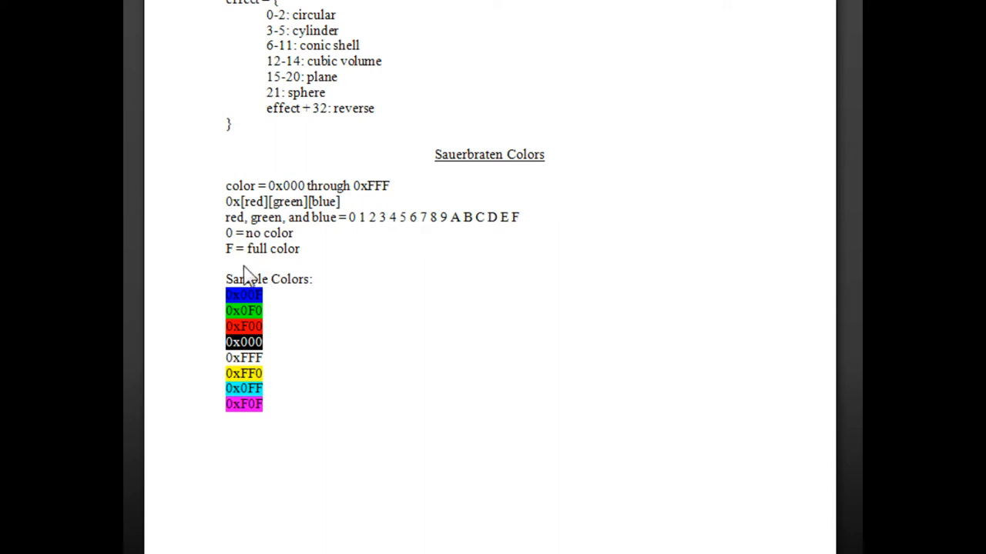
pyautogui.moveTo(327, 391)
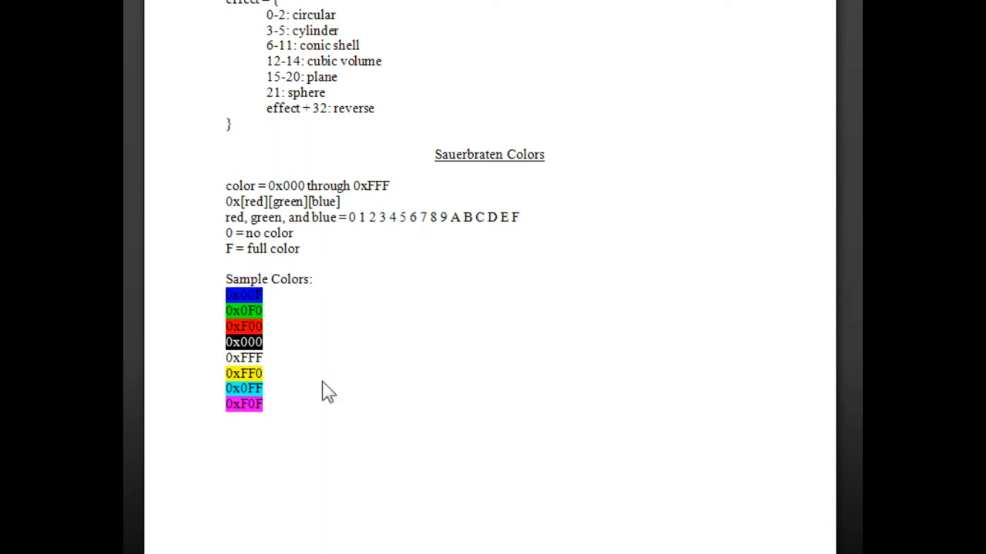
pyautogui.moveTo(275, 441)
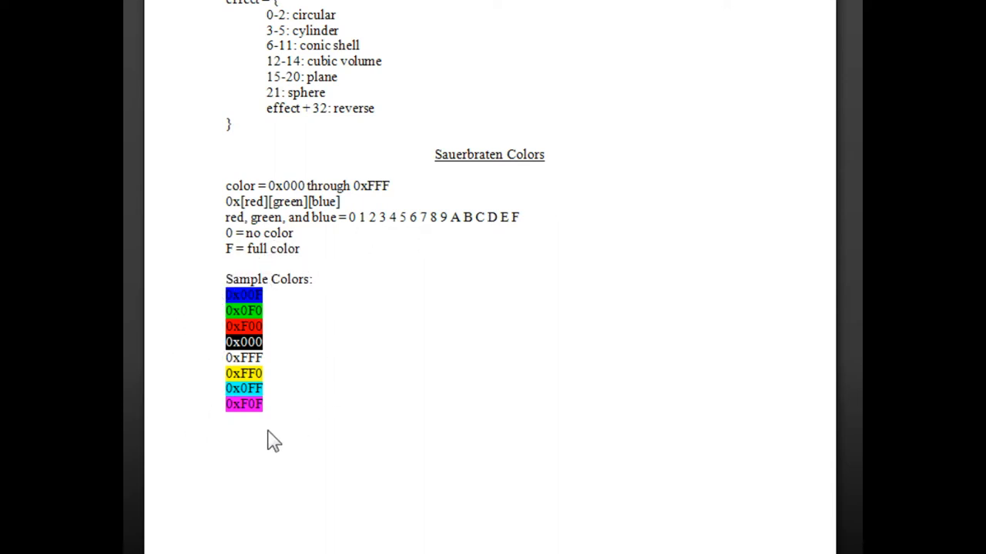
pyautogui.moveTo(462, 220)
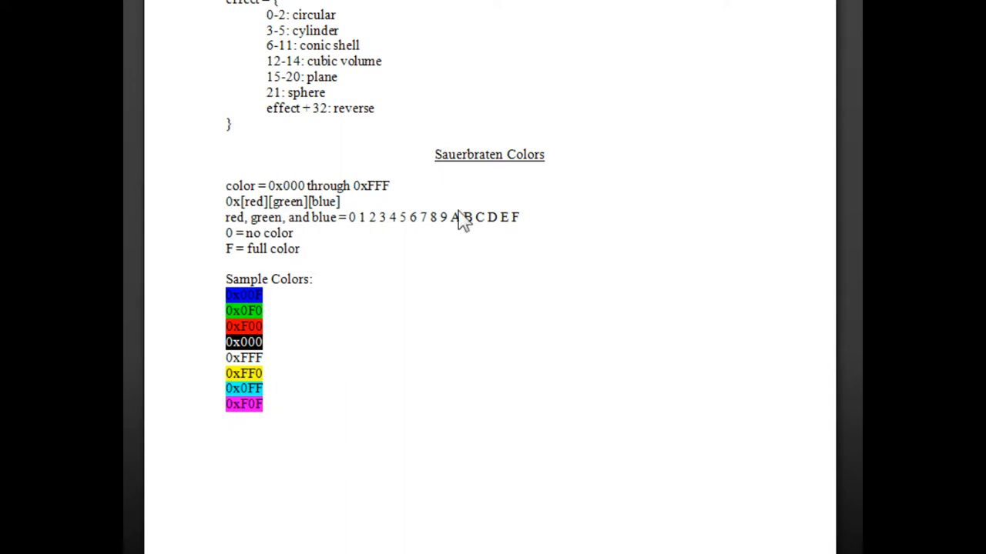
pyautogui.moveTo(613, 210)
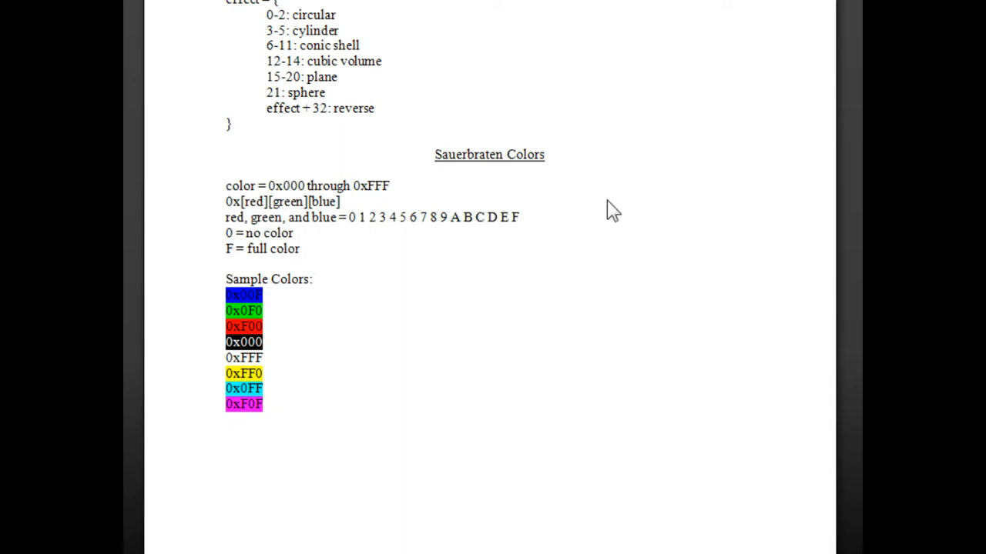
pyautogui.moveTo(300, 302)
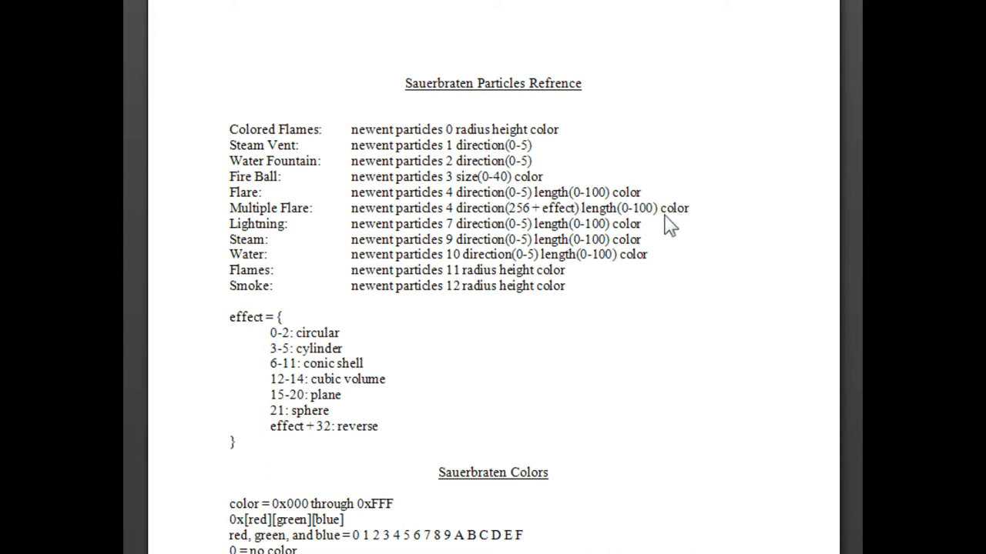
pyautogui.moveTo(643, 278)
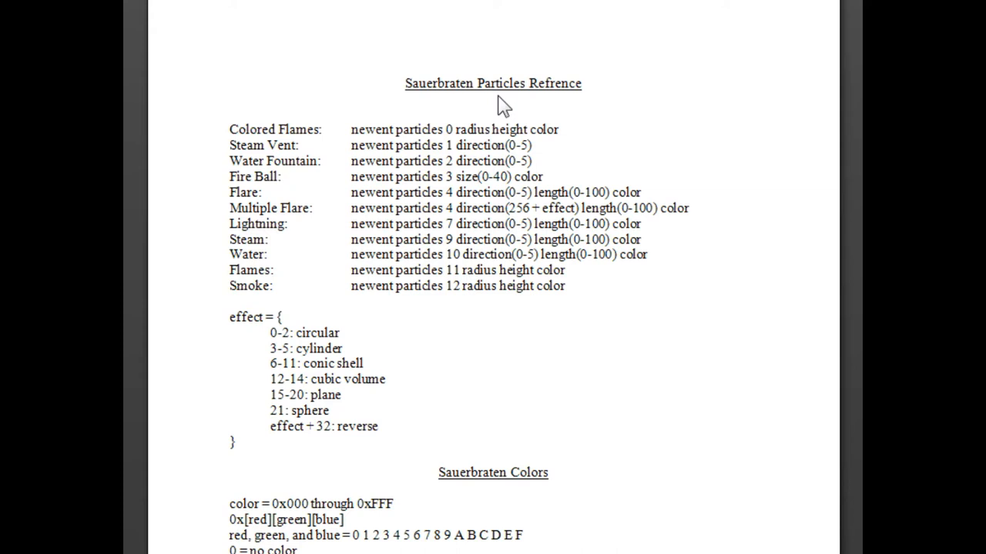
pyautogui.moveTo(577, 240)
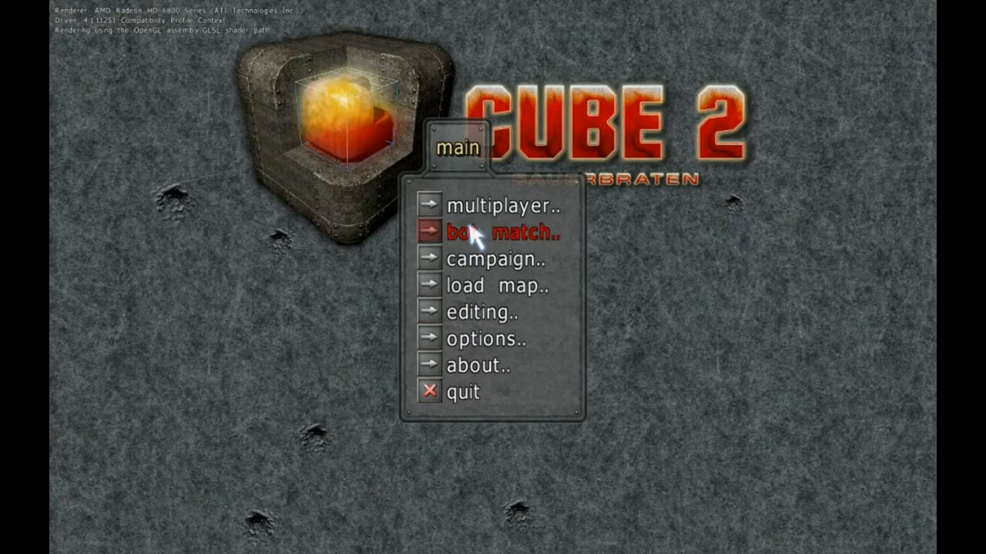
pyautogui.moveTo(782, 147)
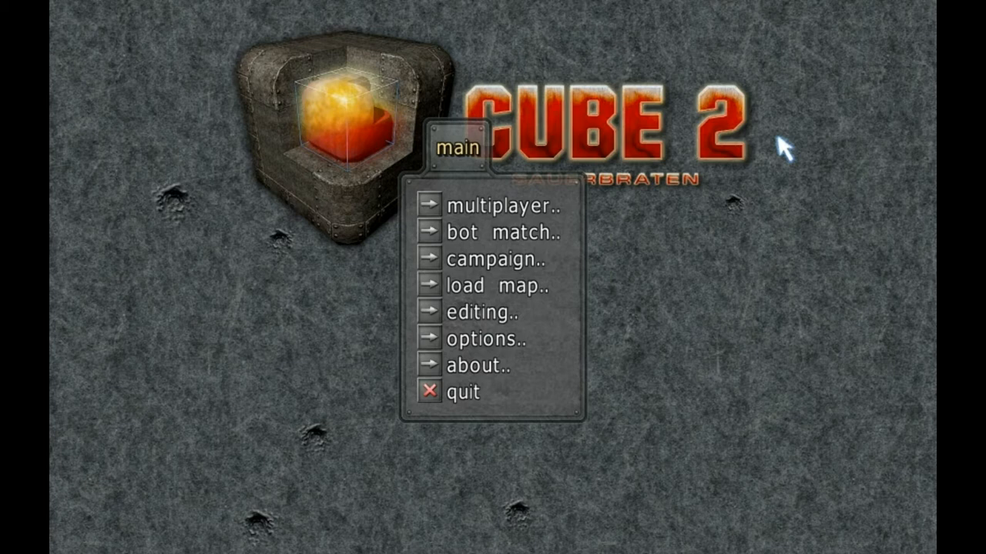
pyautogui.moveTo(774, 202)
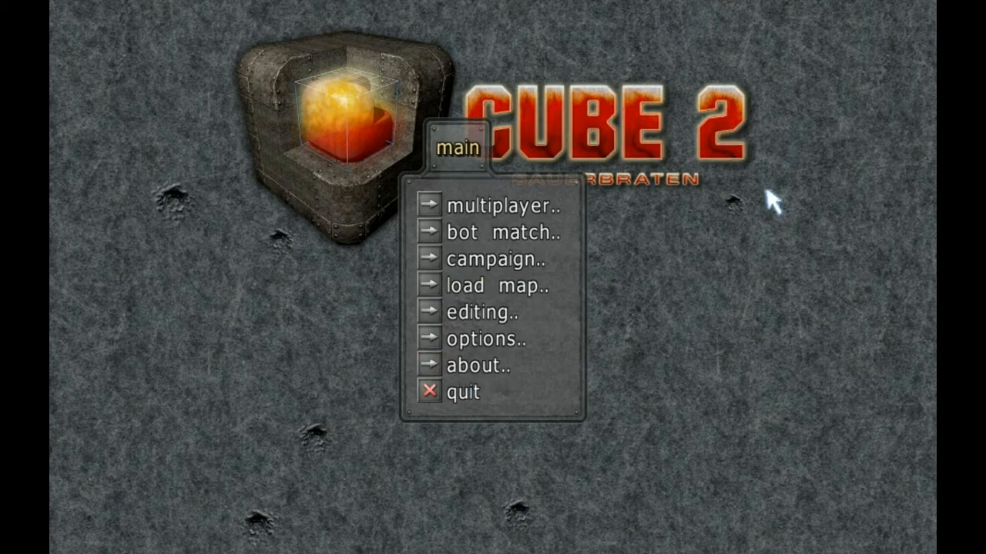
pyautogui.moveTo(337, 235)
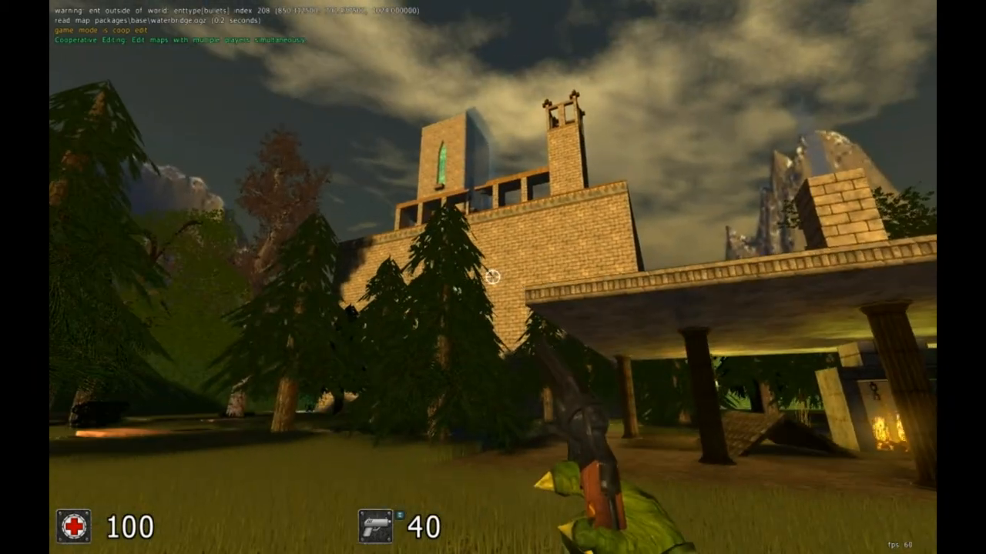
pyautogui.moveTo(493, 277)
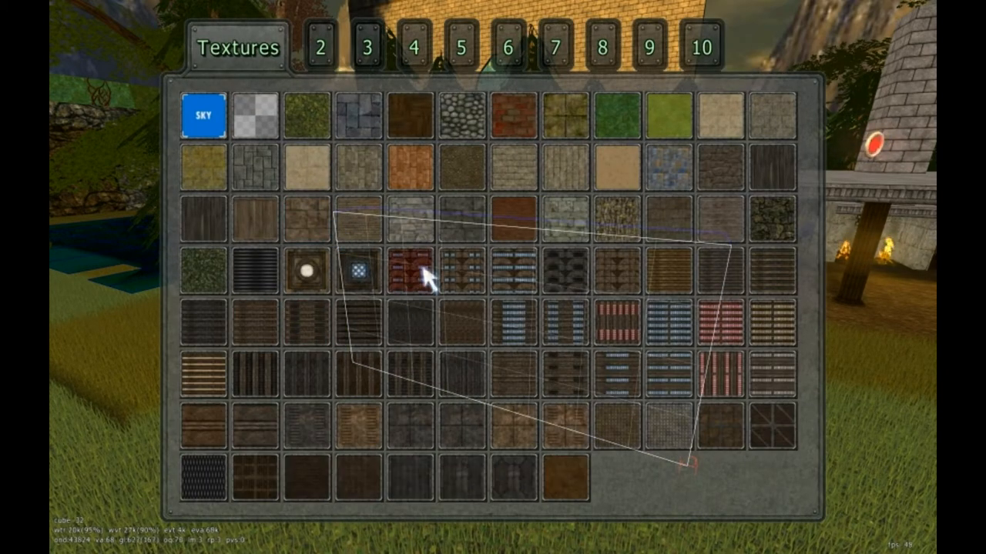
# Page through texture sets 5, 6 and 7 to review stone, brick and tech textures.
pyautogui.click(461, 48)
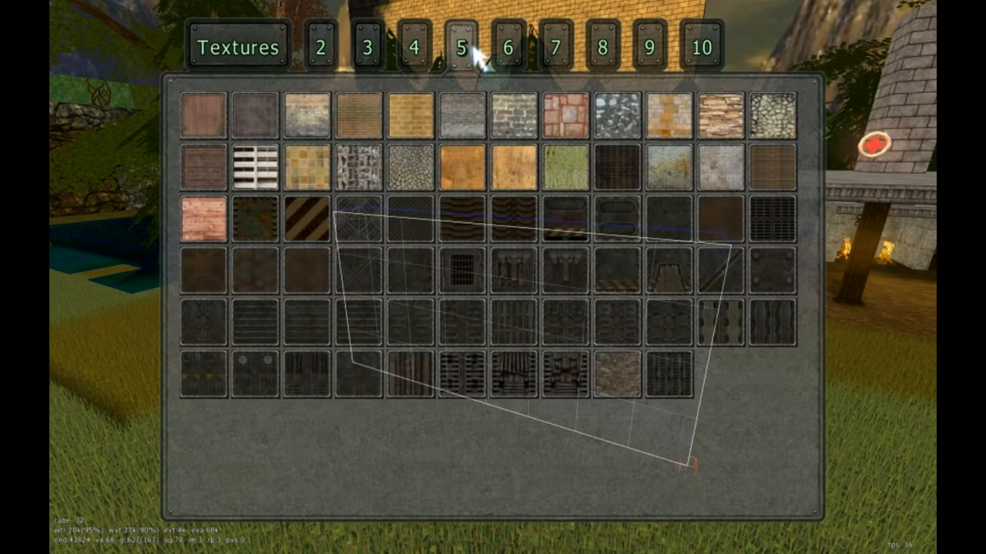
pyautogui.click(507, 48)
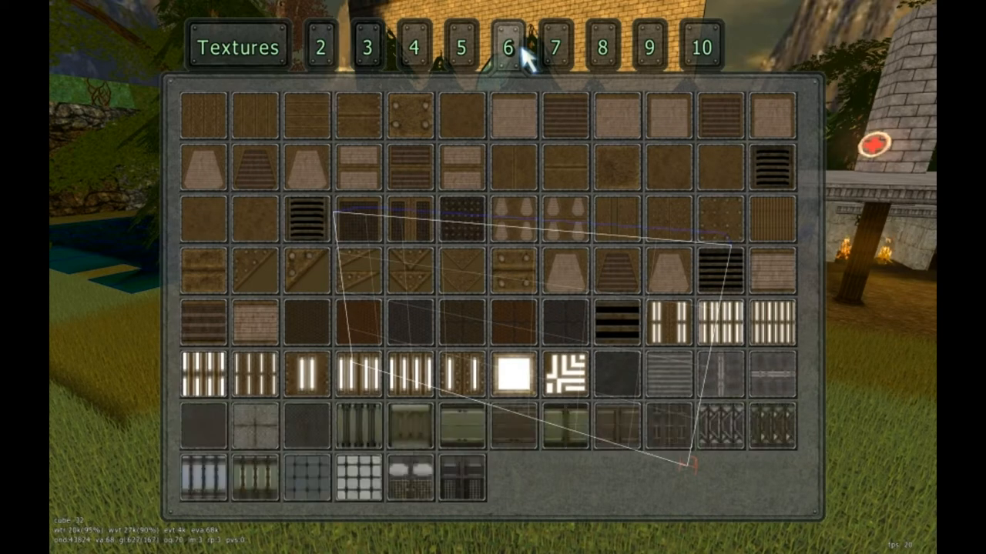
pyautogui.click(554, 48)
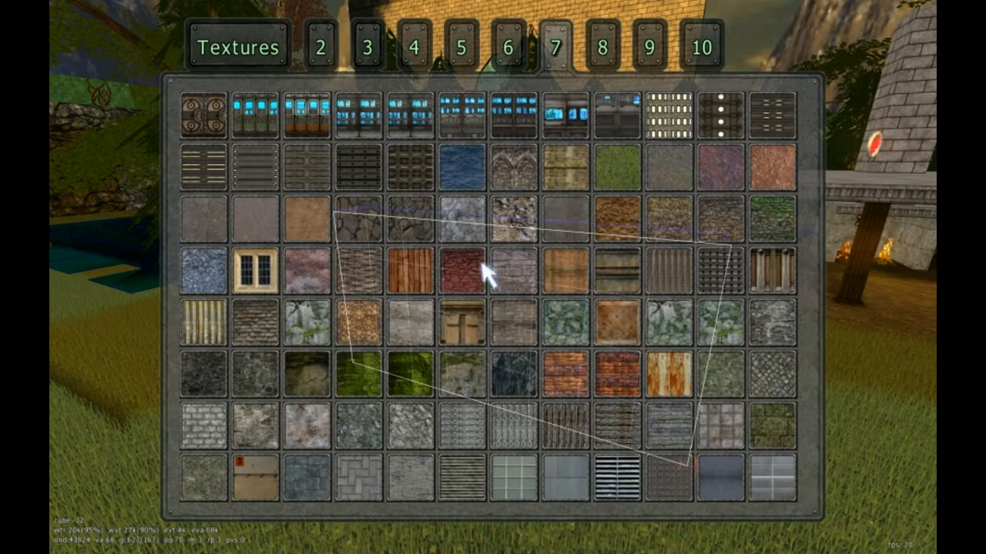
pyautogui.moveTo(473, 269)
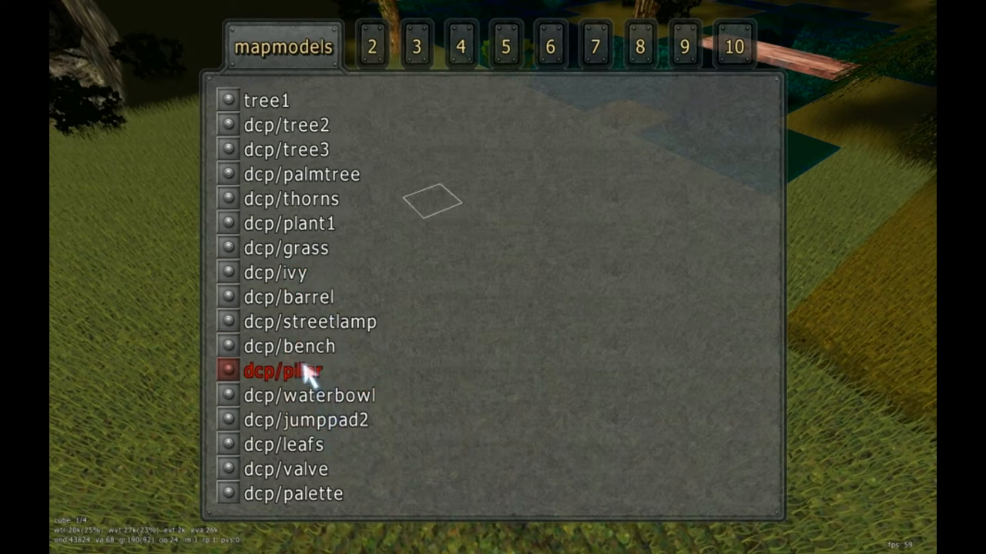
# Place a dcp pine tree map model at the selection on the grass.
pyautogui.click(282, 371)
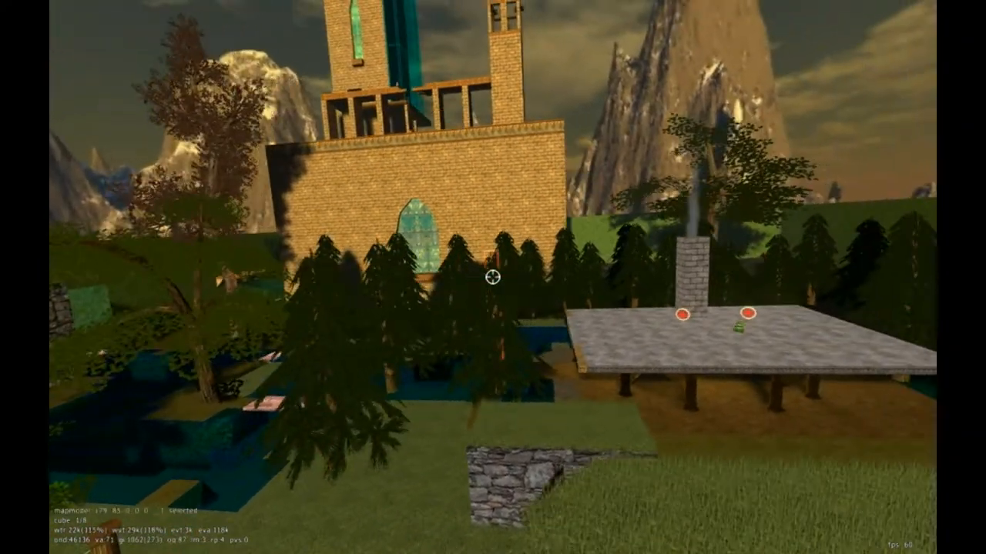
pyautogui.moveTo(493, 277)
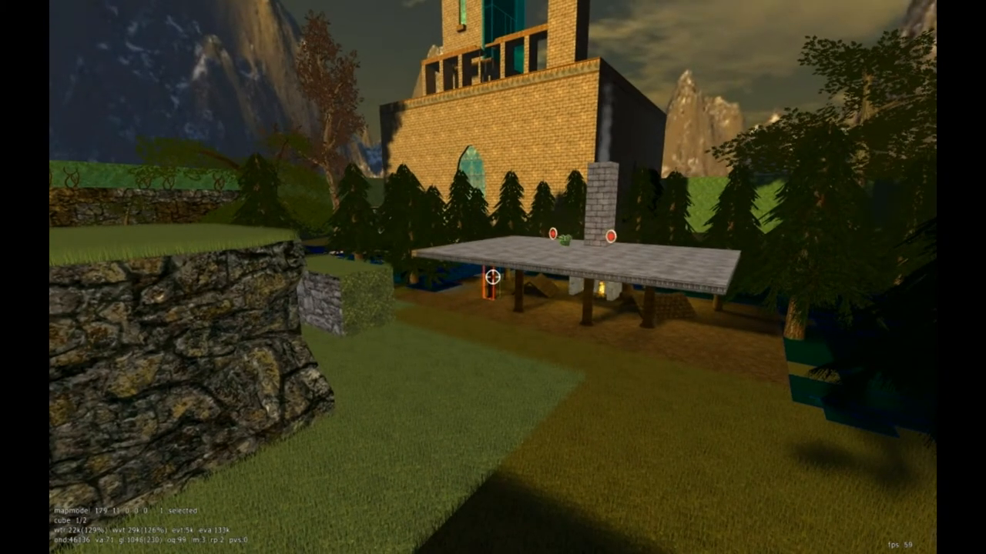
pyautogui.press('escape')
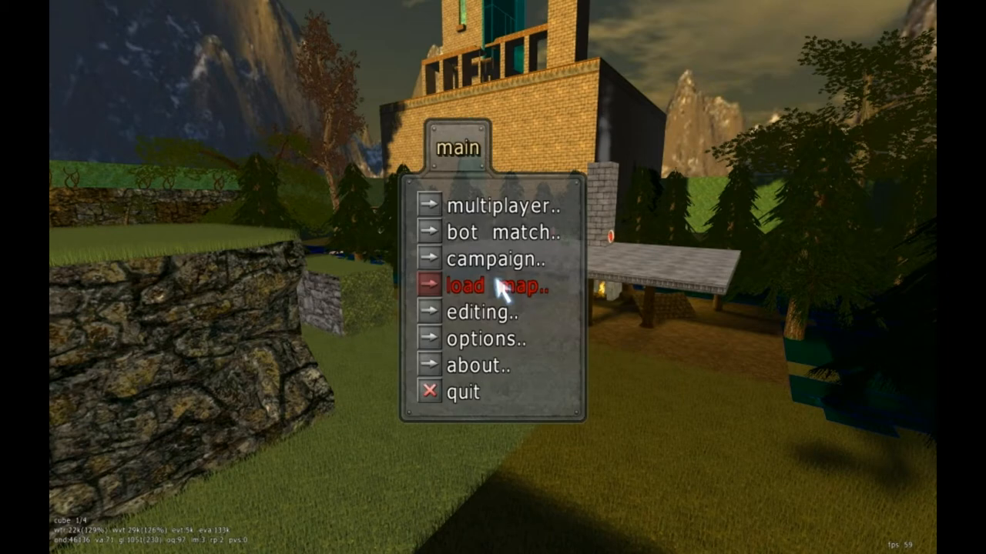
pyautogui.click(489, 314)
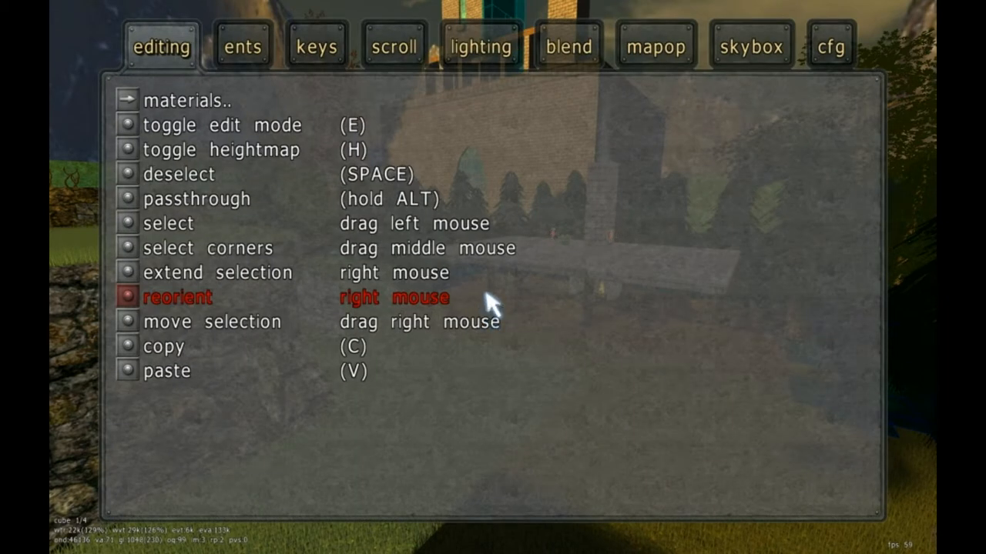
pyautogui.click(479, 46)
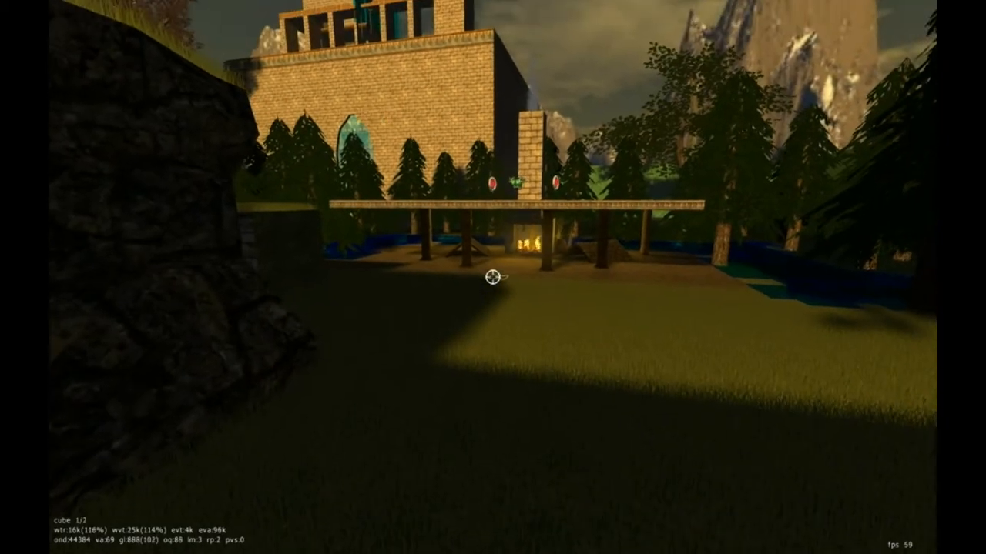
pyautogui.moveTo(493, 277)
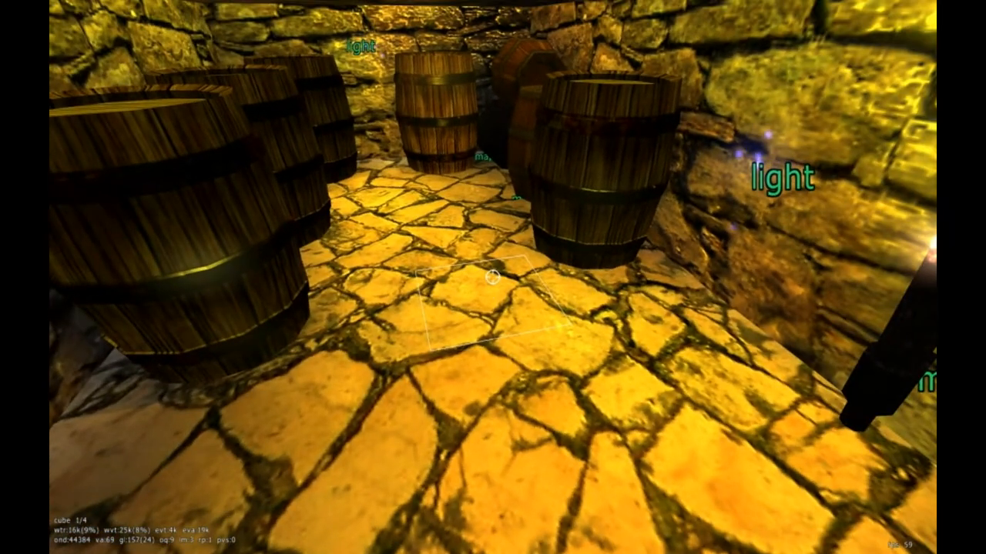
# Bring up the entities editing menu over the barrel cellar.
pyautogui.press('escape')
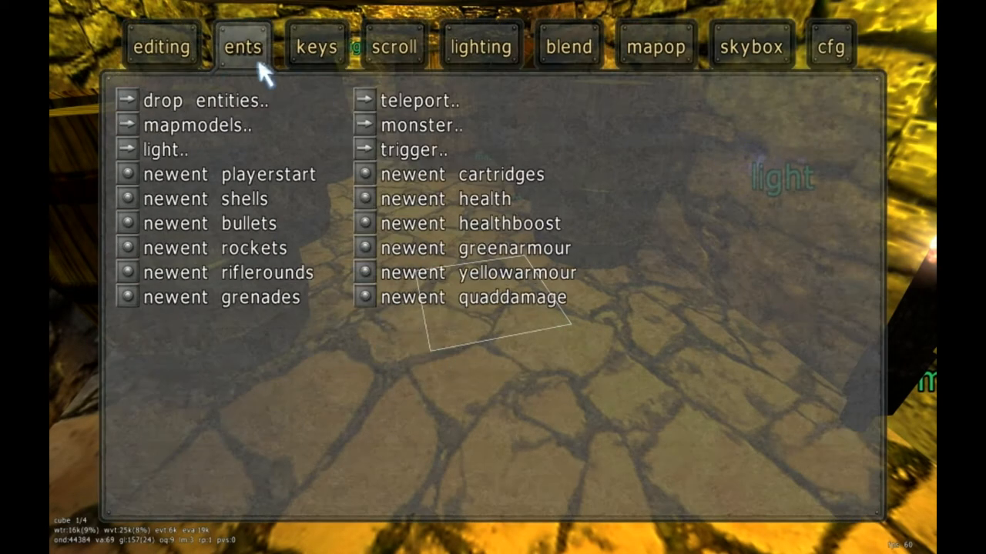
pyautogui.moveTo(161, 149)
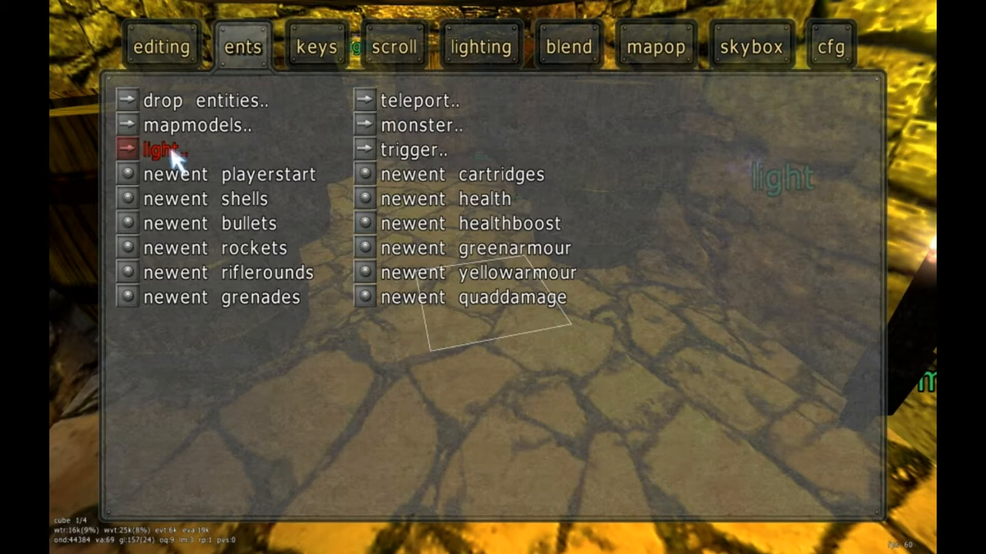
# Reach the new light dialog from the ents menu, with radius 128 and colour presets shown.
pyautogui.click(480, 46)
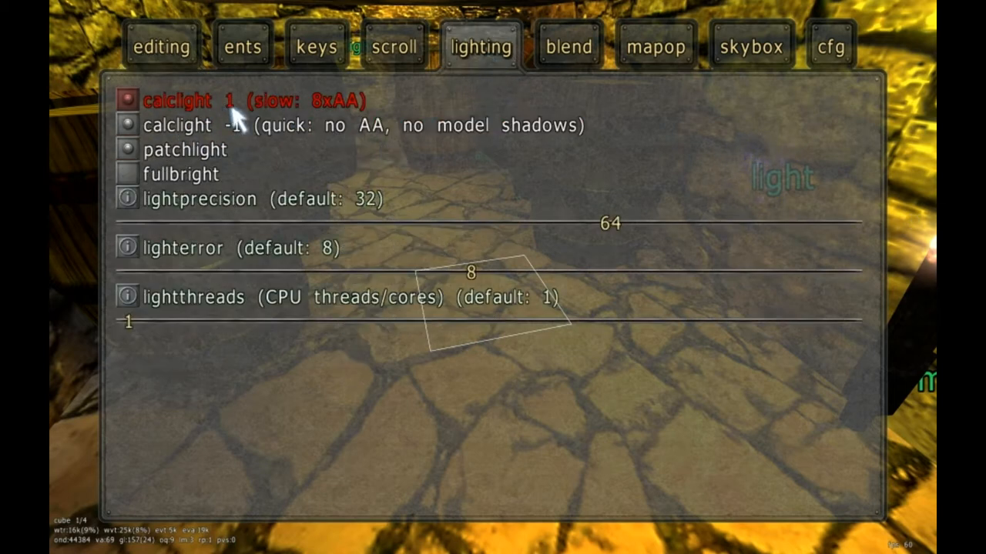
pyautogui.moveTo(296, 108)
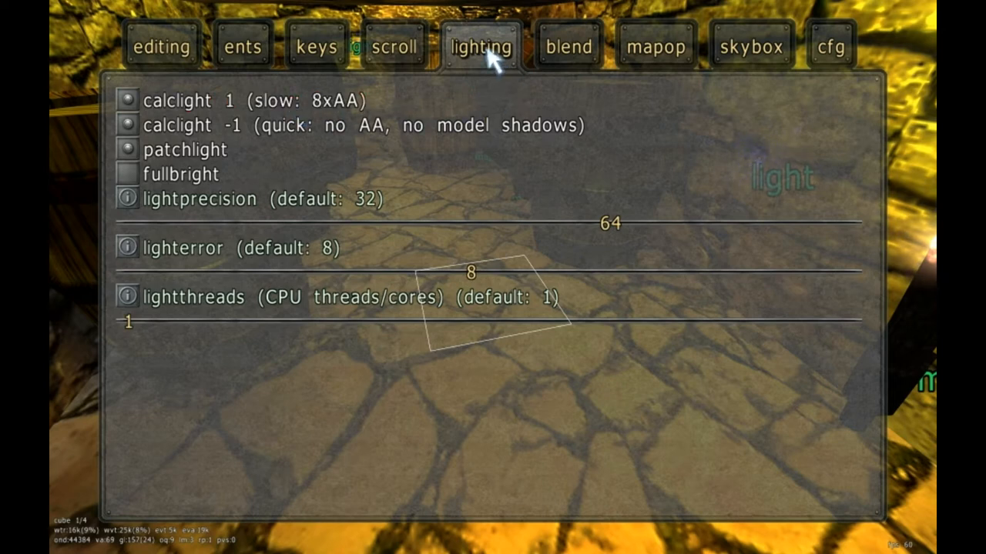
pyautogui.moveTo(477, 50)
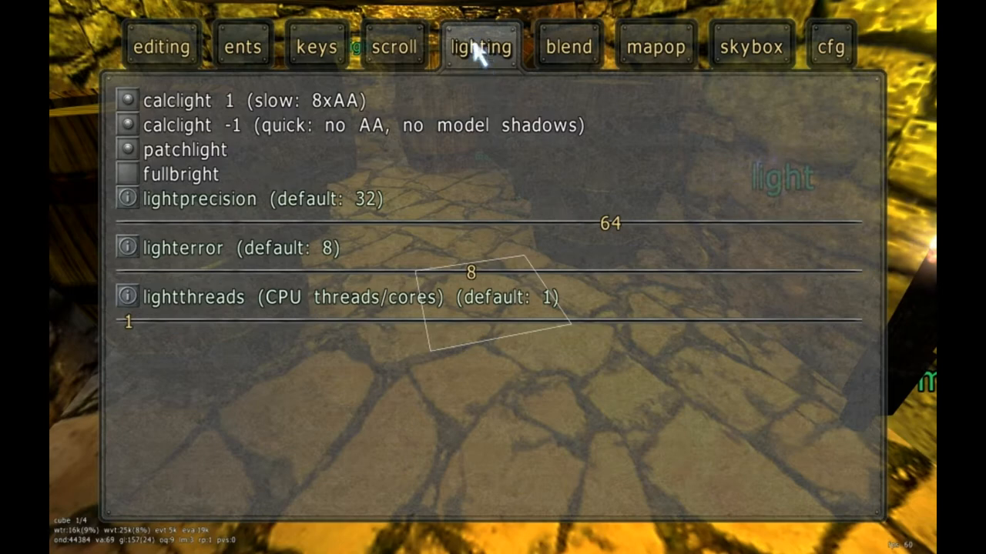
pyautogui.click(242, 46)
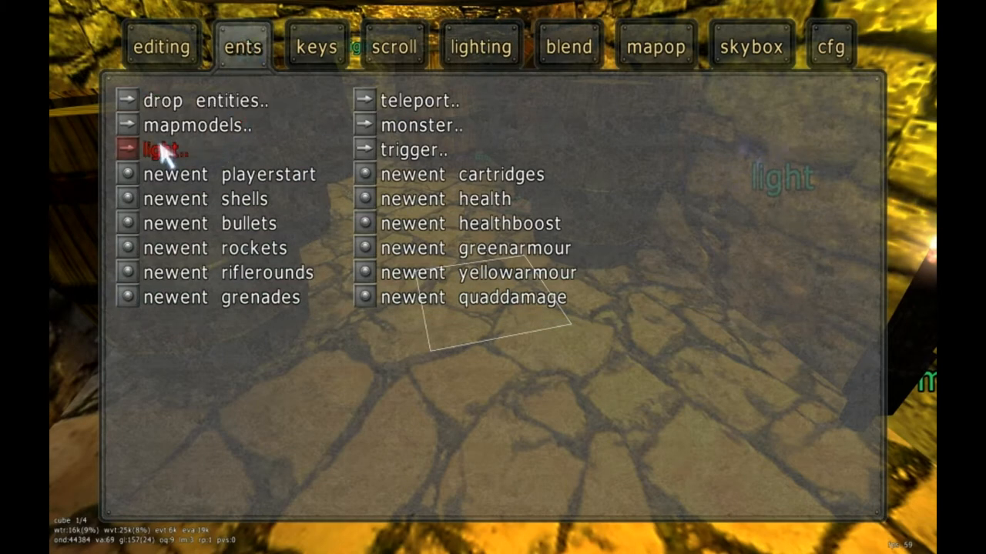
pyautogui.click(162, 148)
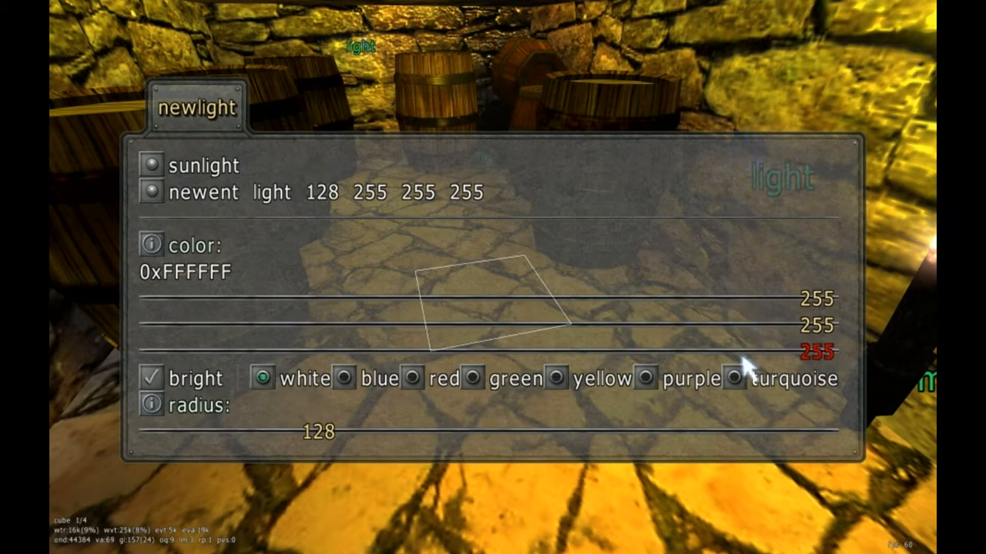
pyautogui.moveTo(808, 355)
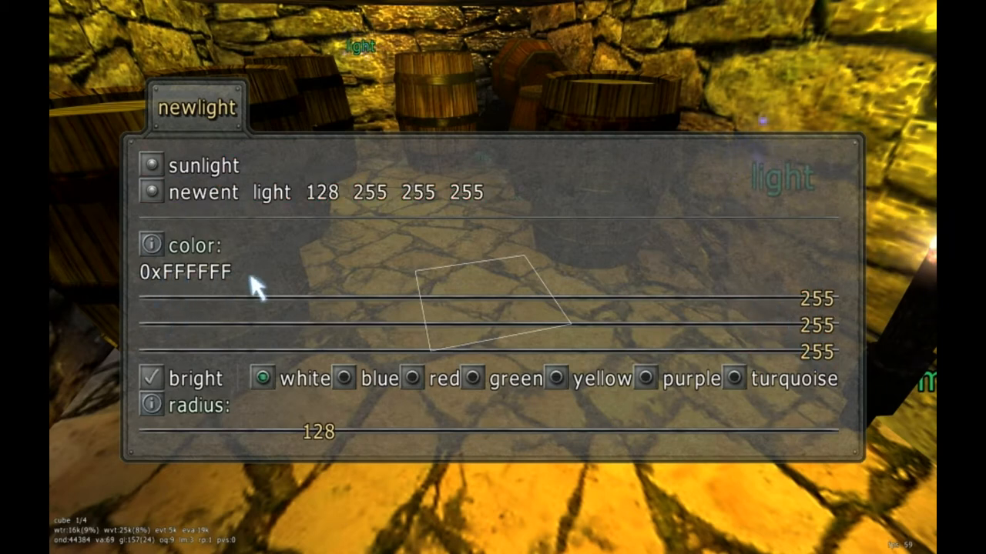
pyautogui.moveTo(223, 246)
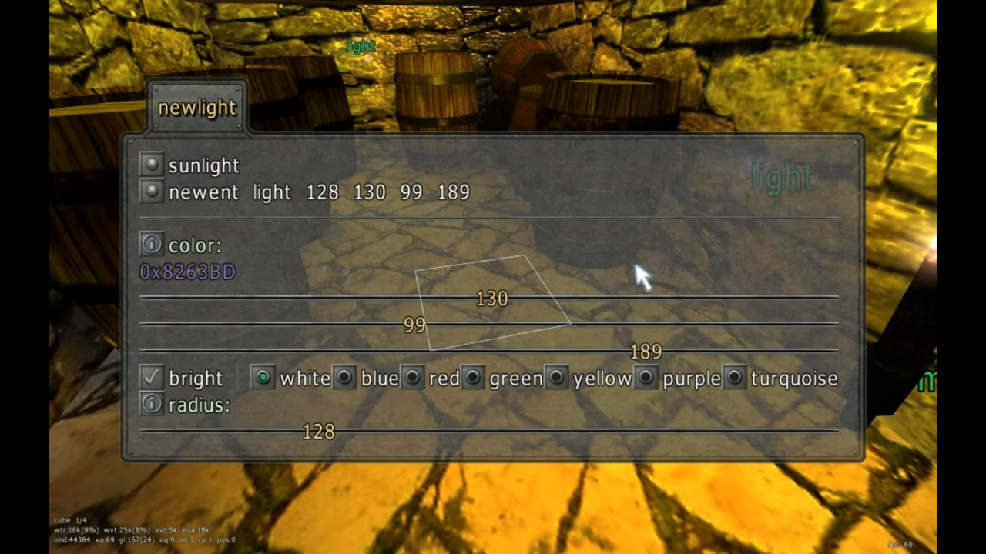
pyautogui.moveTo(173, 281)
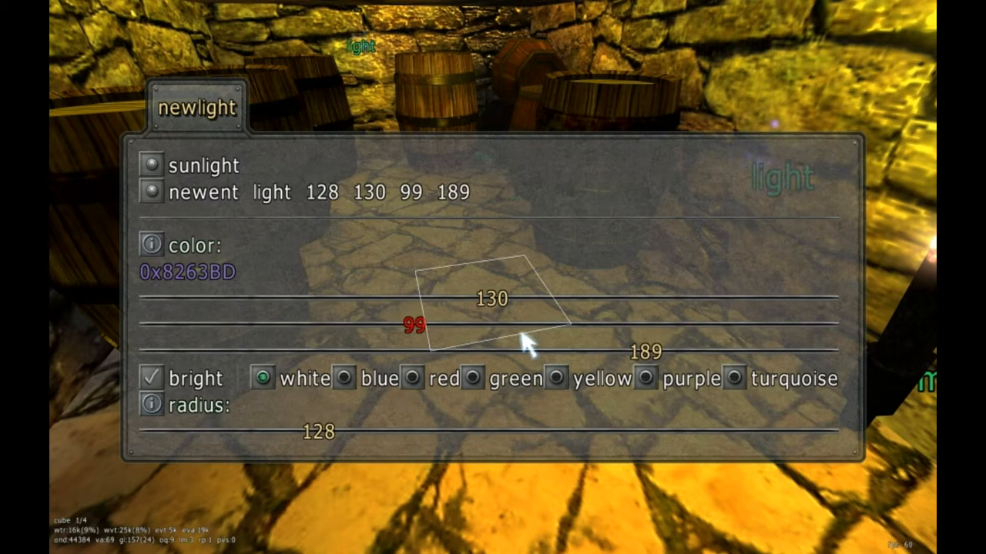
# Create a light among the barrels with radius 194 and colour 130, 99, 189.
pyautogui.click(151, 191)
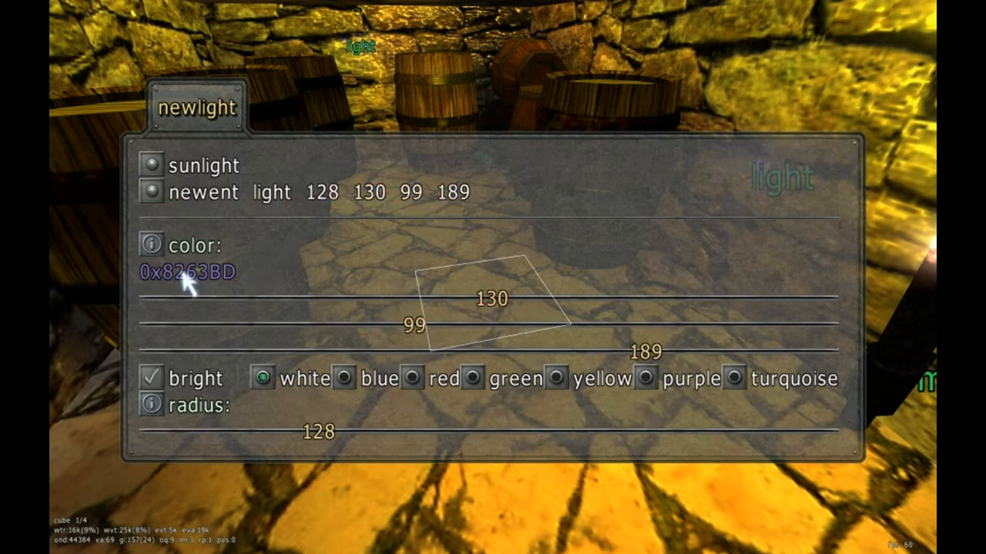
pyautogui.click(413, 378)
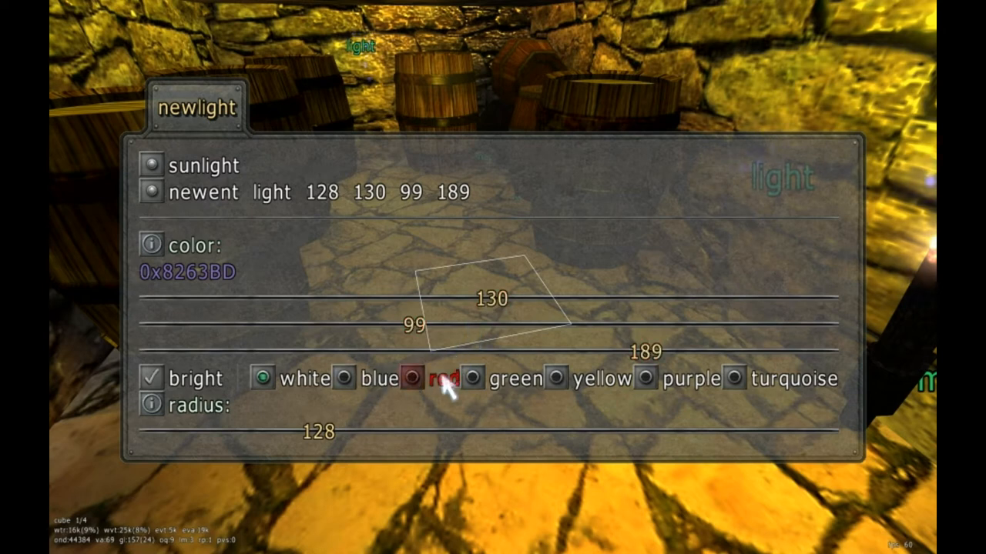
pyautogui.click(475, 378)
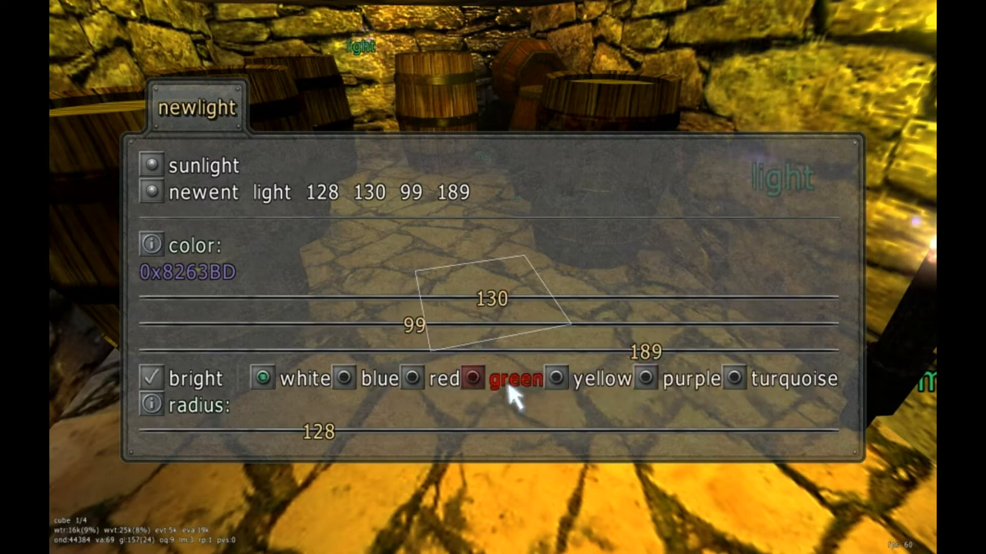
pyautogui.click(477, 378)
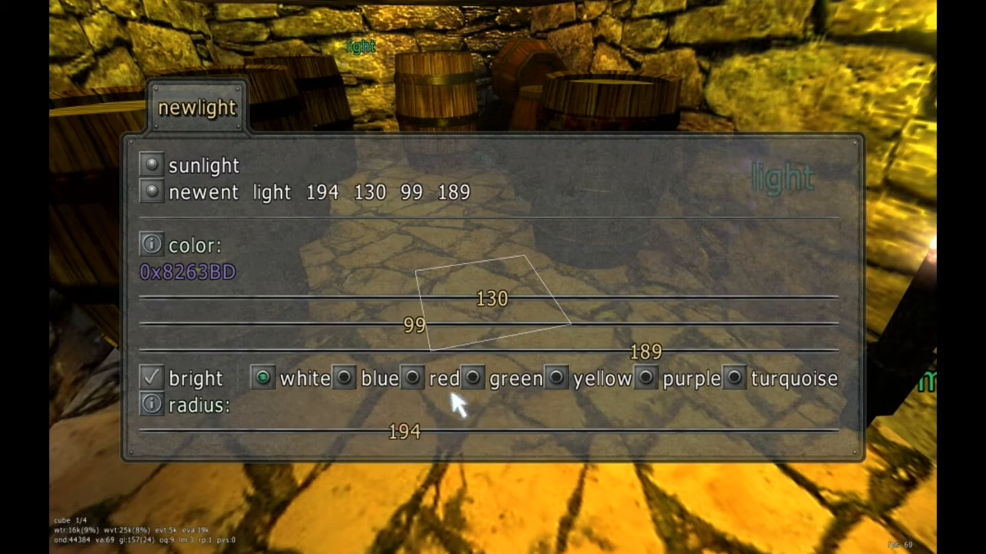
pyautogui.moveTo(285, 223)
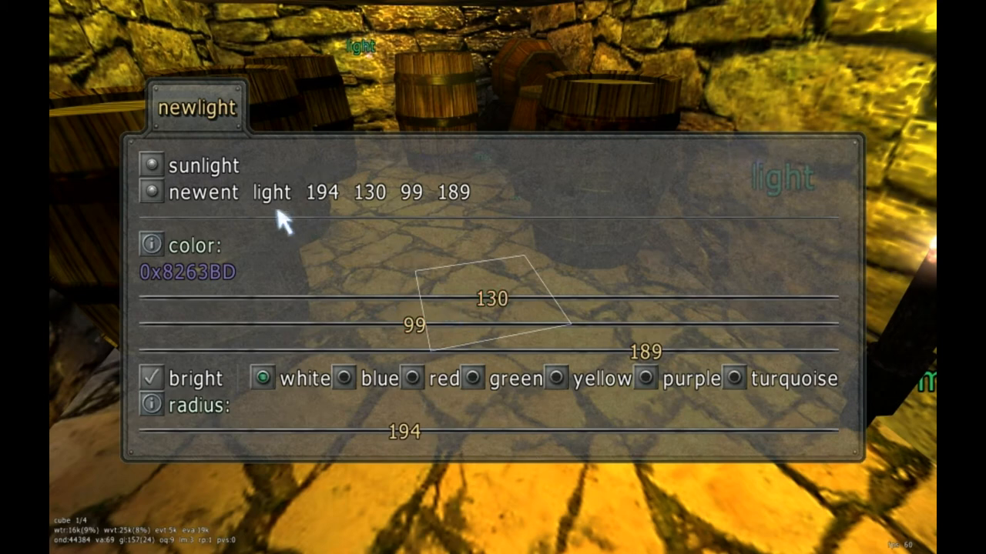
pyautogui.click(151, 191)
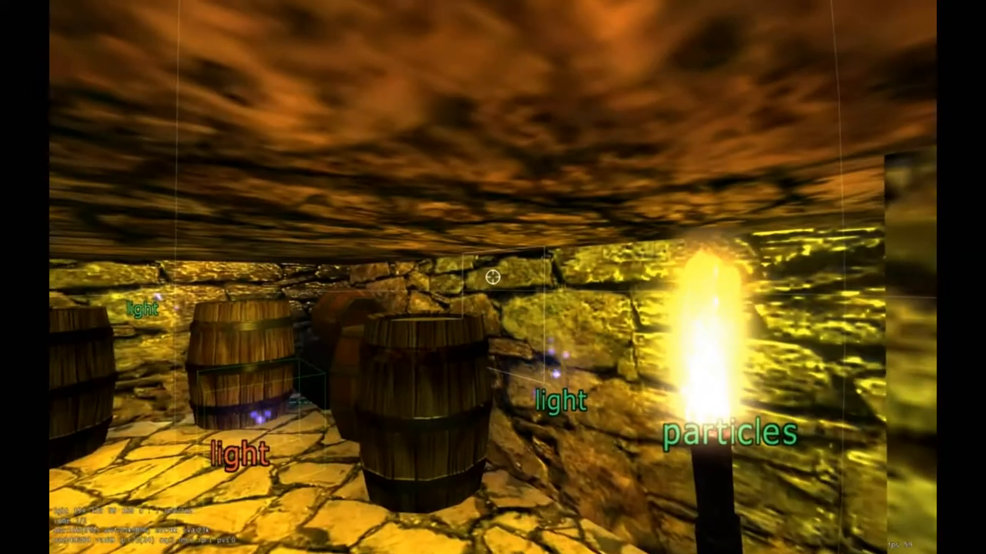
pyautogui.moveTo(493, 277)
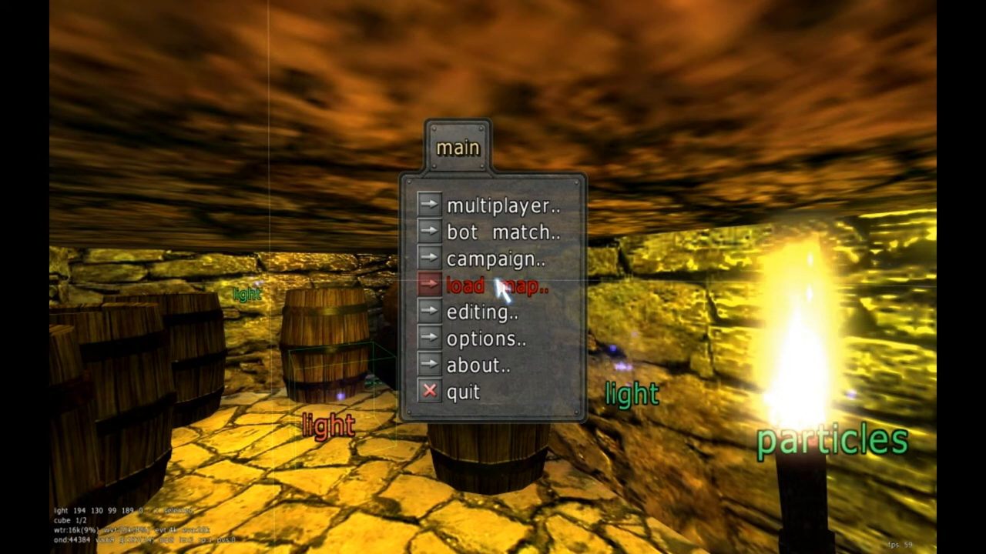
pyautogui.moveTo(458, 286)
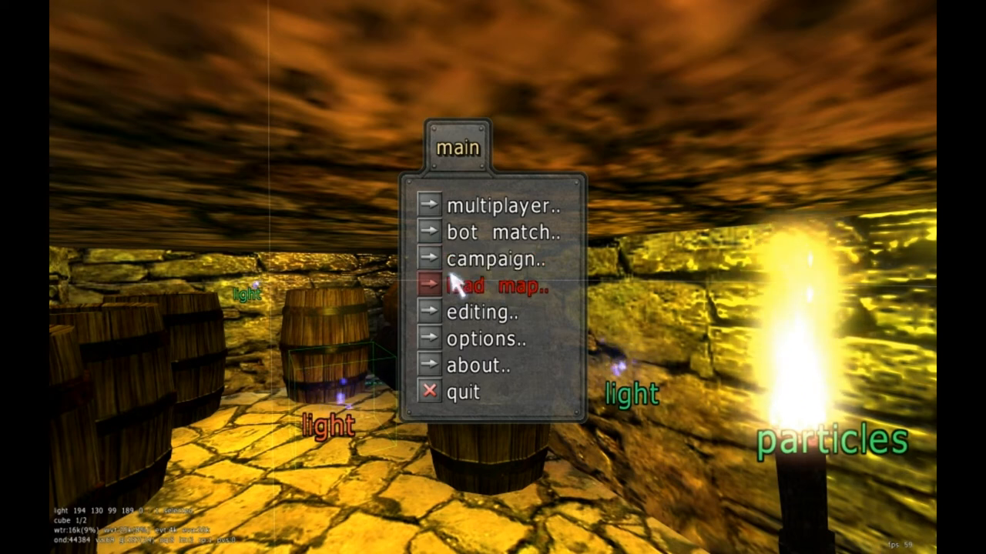
# Browse the editing reference's lighting settings and editing shortcut pages.
pyautogui.click(483, 314)
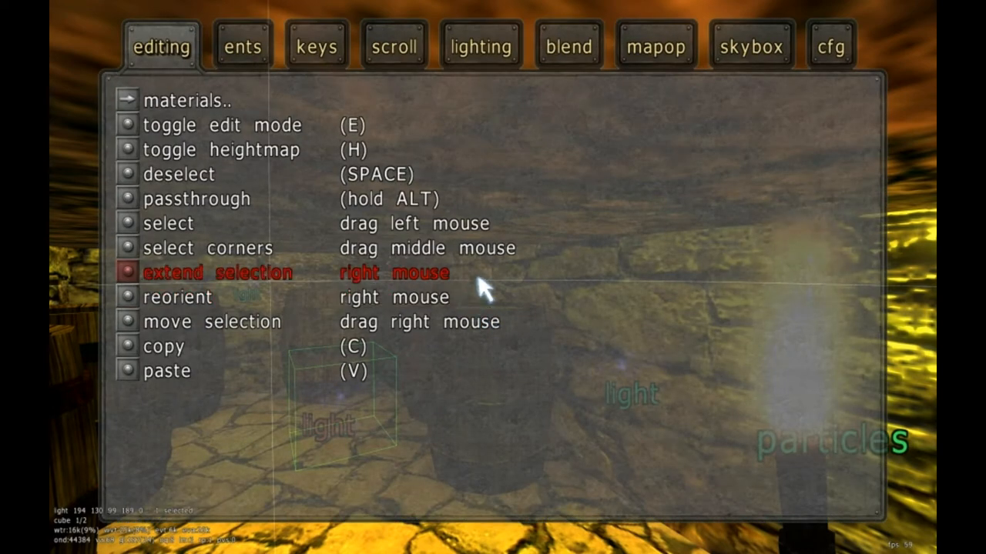
pyautogui.moveTo(487, 266)
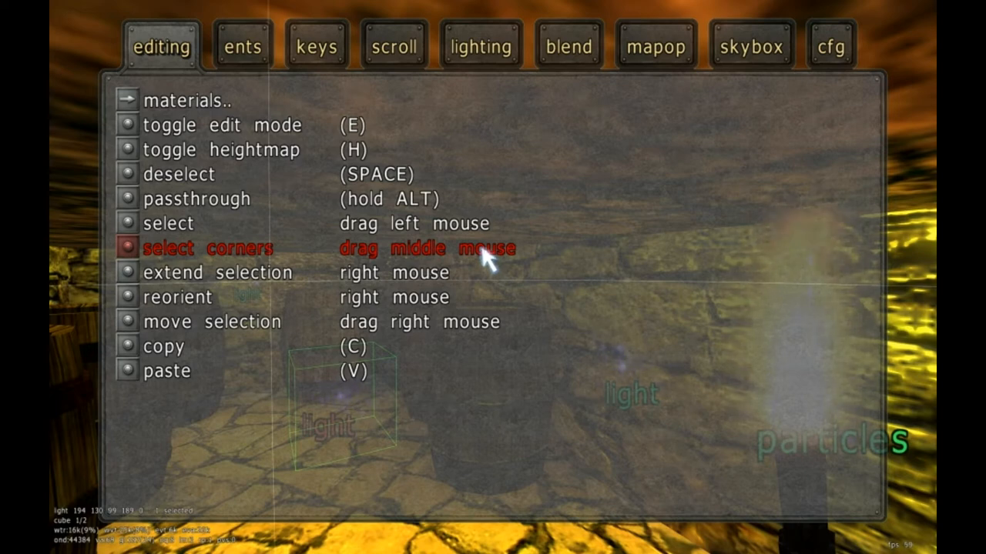
pyautogui.click(480, 45)
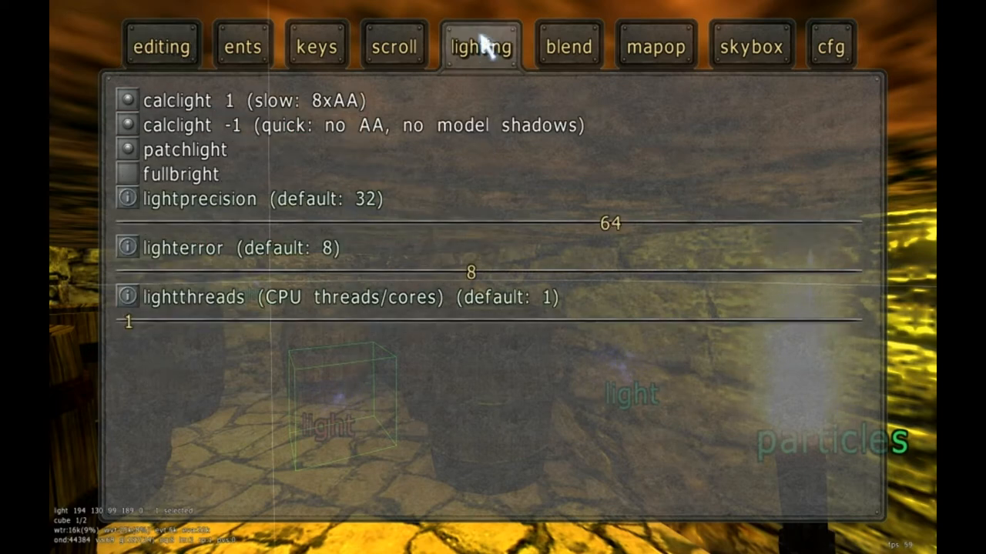
pyautogui.click(316, 45)
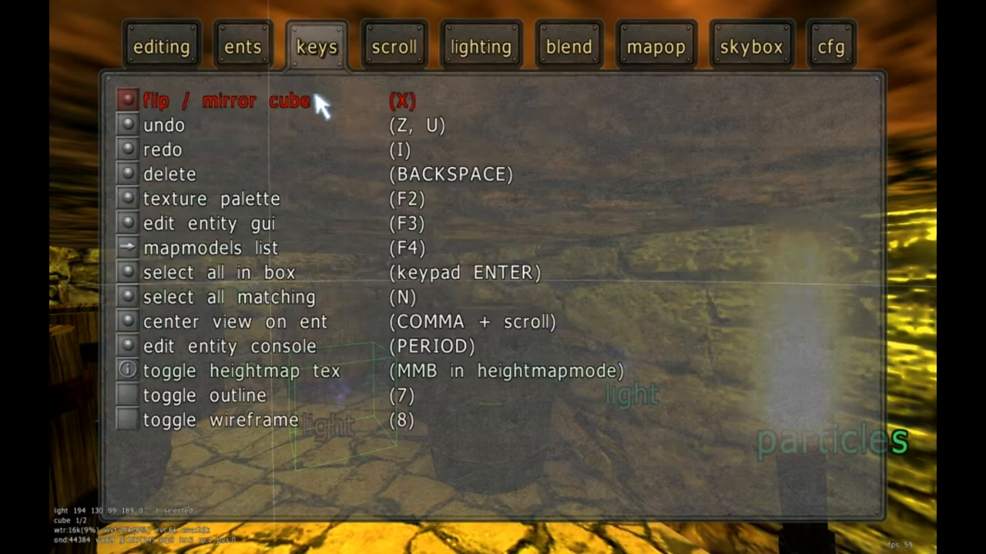
pyautogui.click(480, 46)
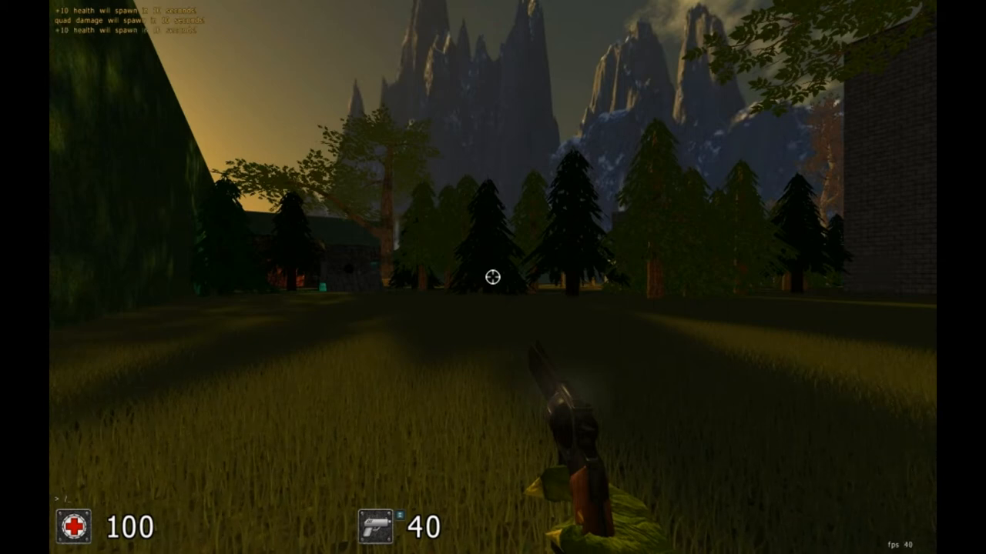
# Enter the floatspeed command in the console on the outdoor forest map.
pyautogui.write('floatspeed')
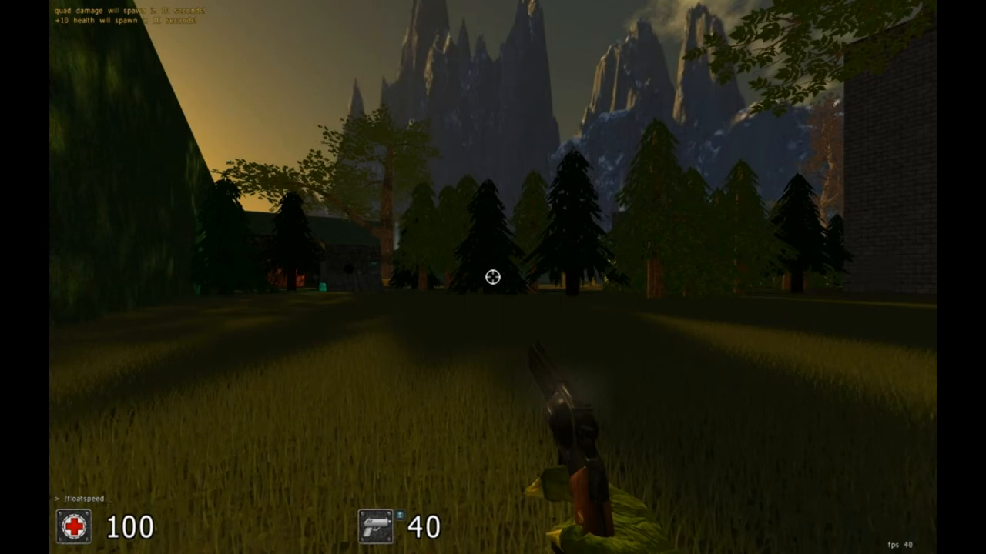
pyautogui.write('?')
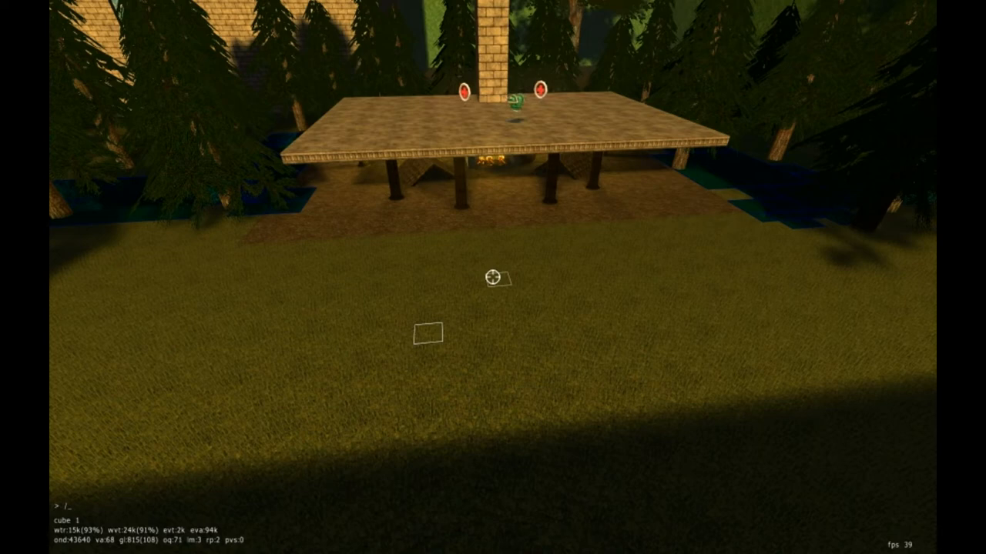
# Define a particles entity with '/newent particles 0 50 50 0x0…' on the grass cube.
pyautogui.write('n')
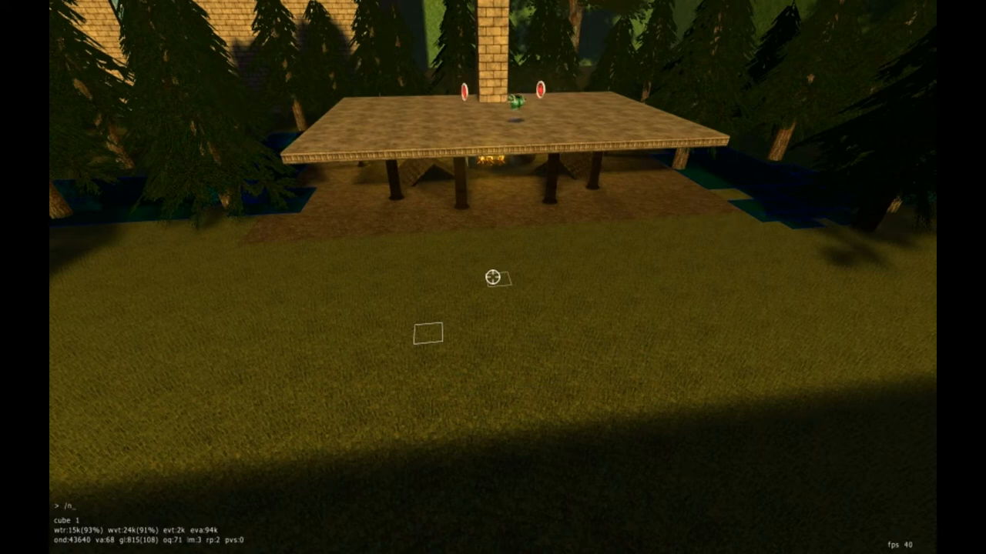
pyautogui.write('newent')
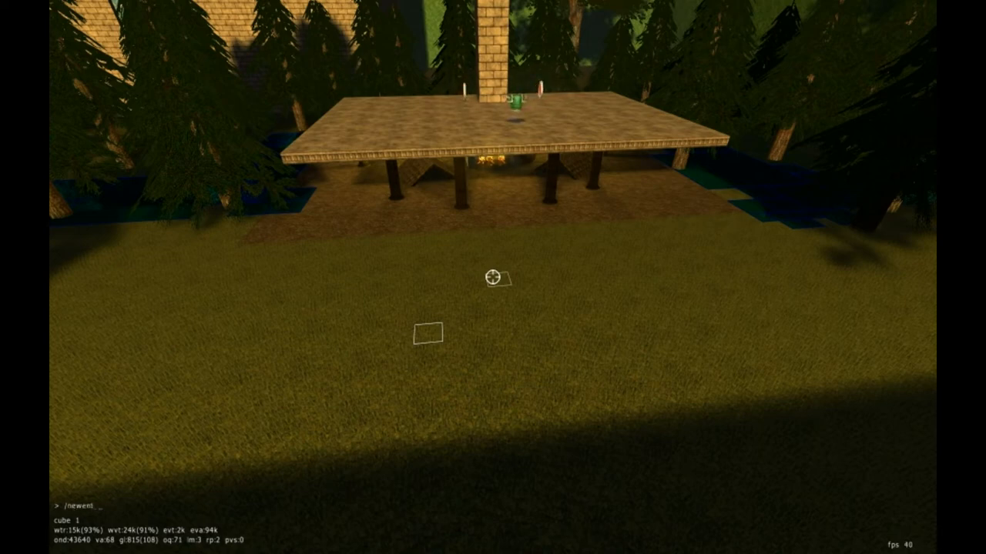
pyautogui.write('particles 0')
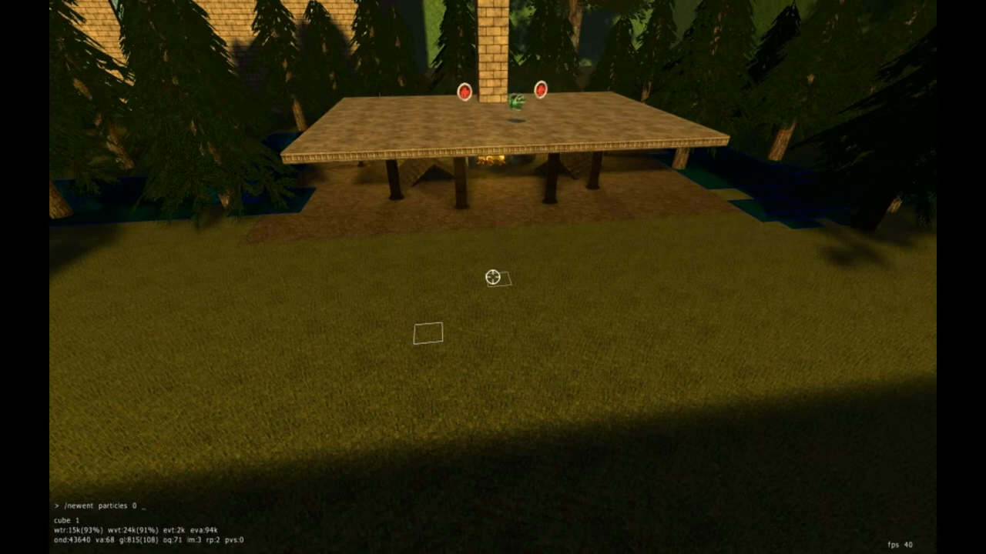
pyautogui.write('50')
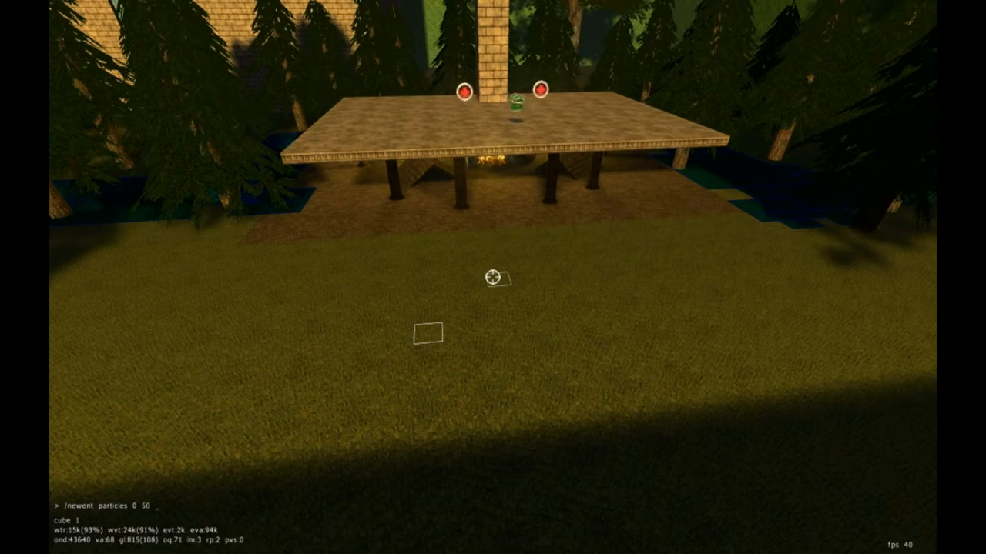
pyautogui.write('50')
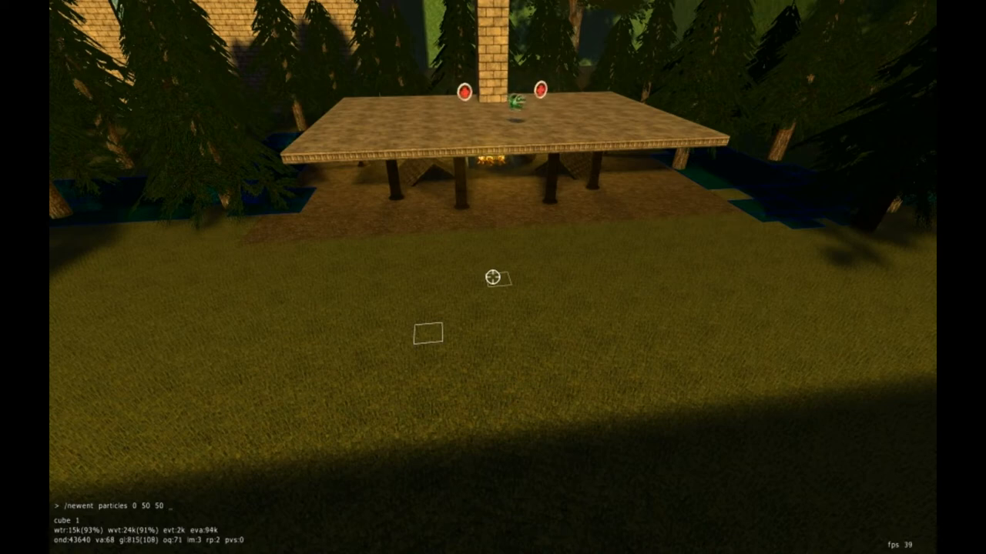
pyautogui.write('0x0')
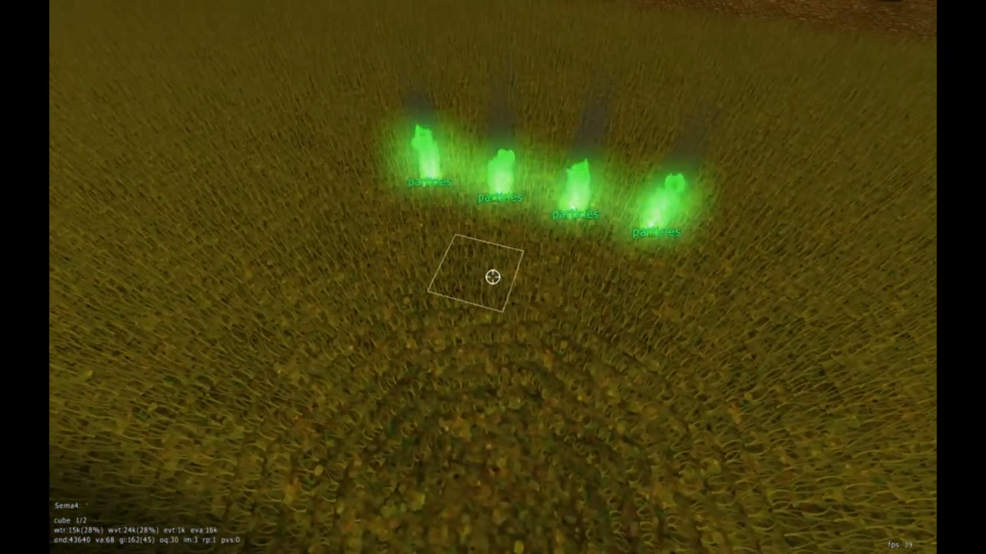
# Add another green flame with '/newent particles 0 50 50 0x0F0' on a new grass cube.
pyautogui.write('/newent particles 0 50 50 0x0F0')
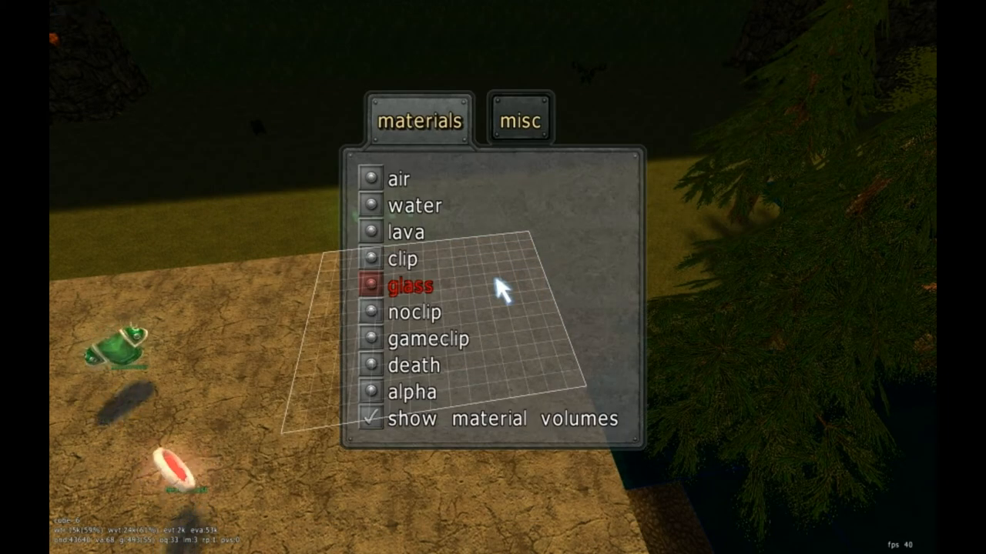
# Choose the glass entry from the materials list for the selected ground patch.
pyautogui.click(369, 259)
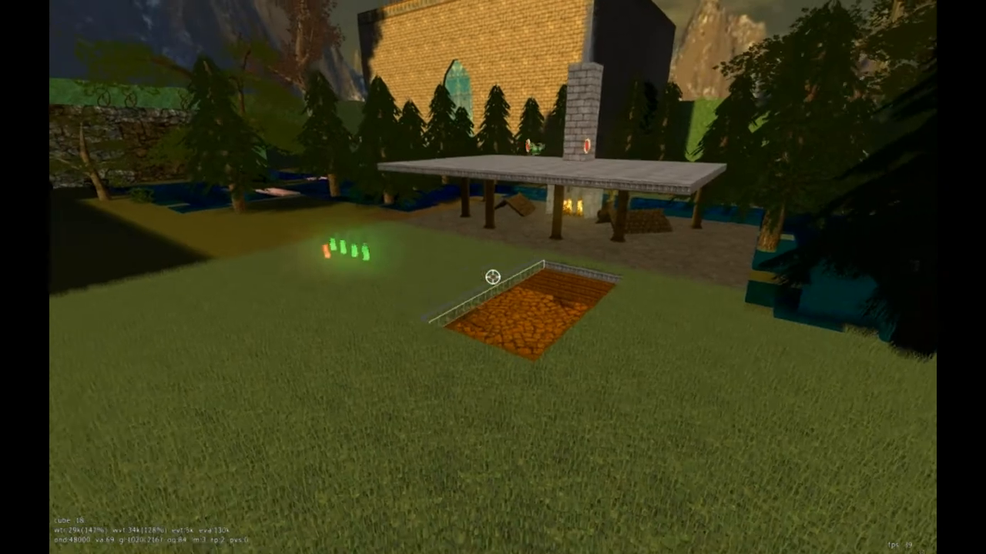
pyautogui.moveTo(493, 277)
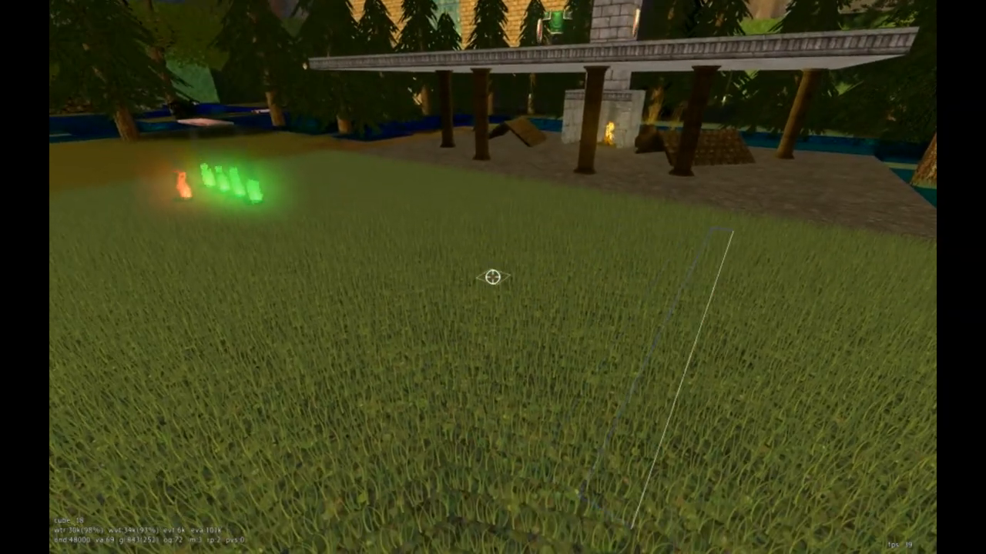